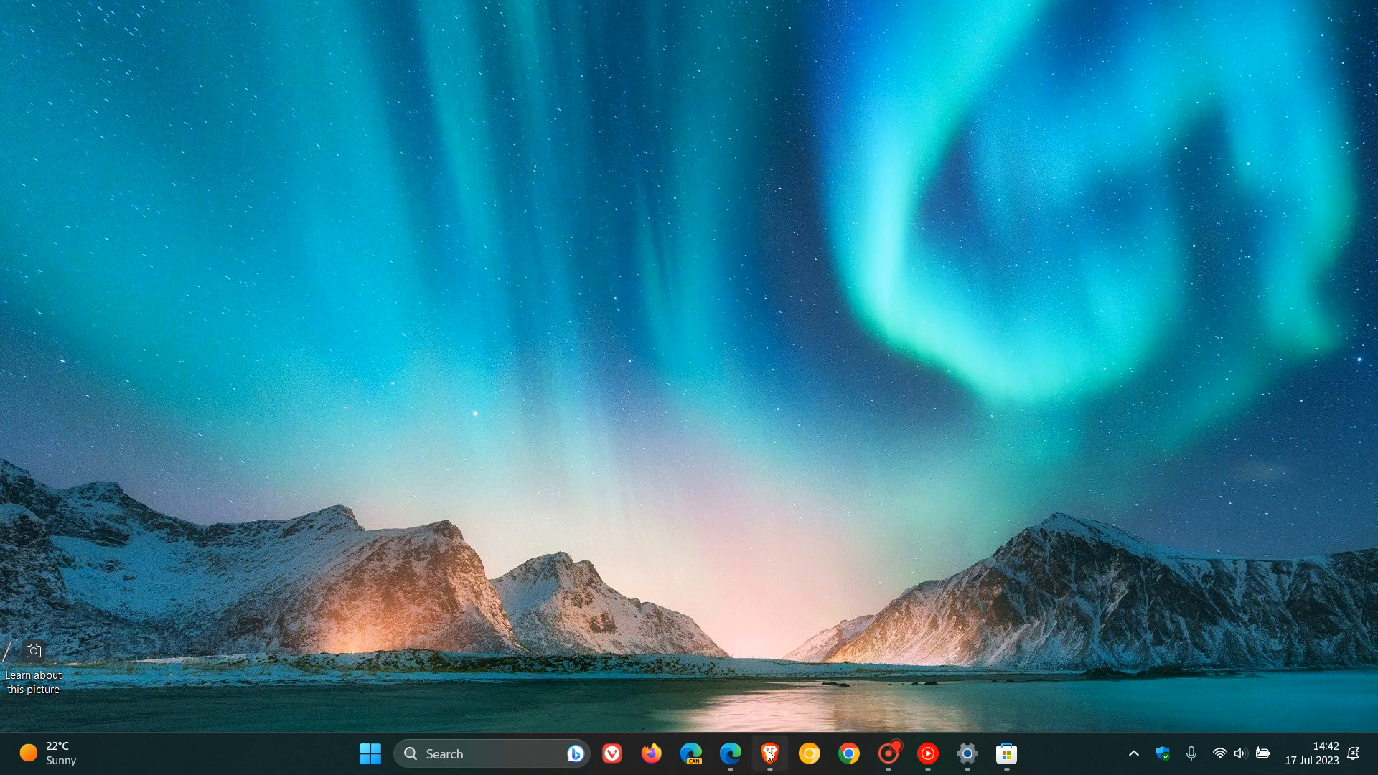
Show the YouTube community poll on manual update checks in Brave, then switch to Settings
left_click(769, 754)
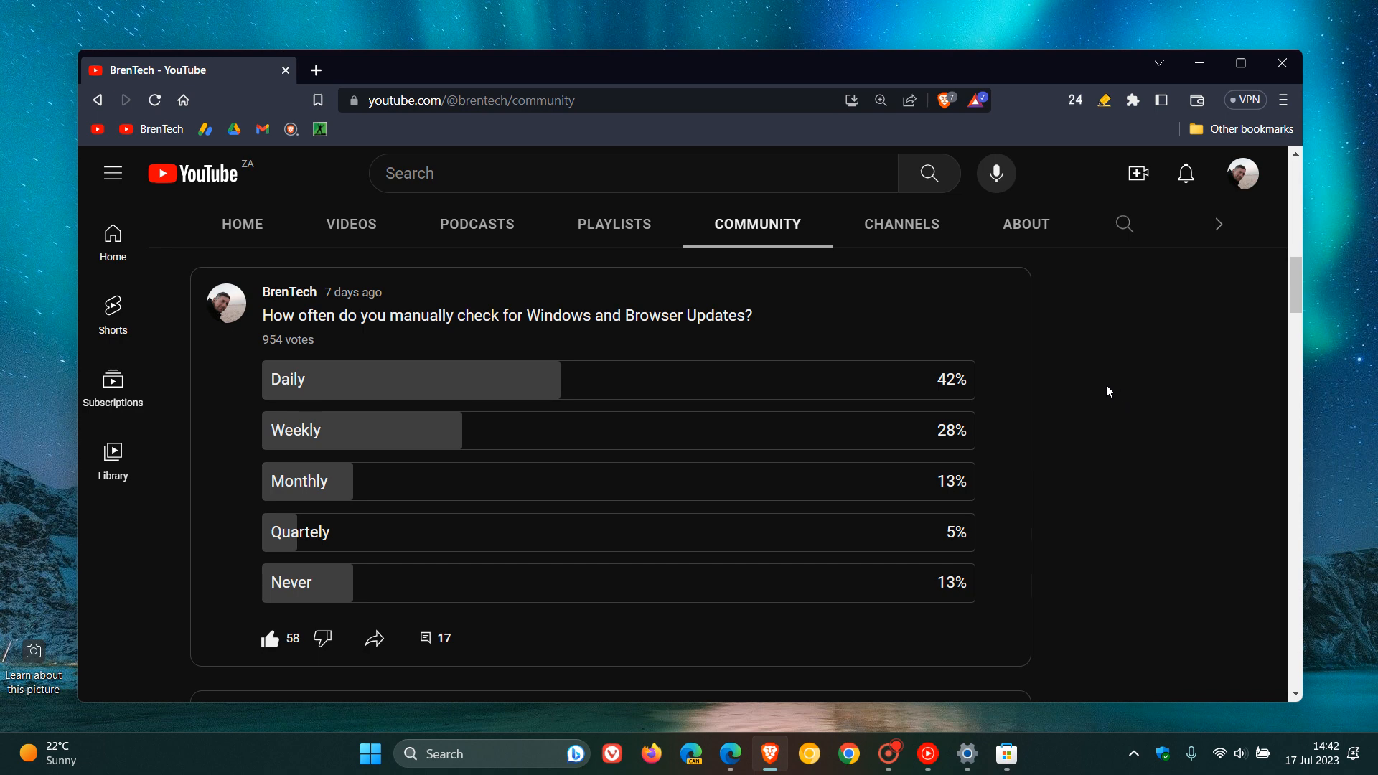
mouse_move(785, 325)
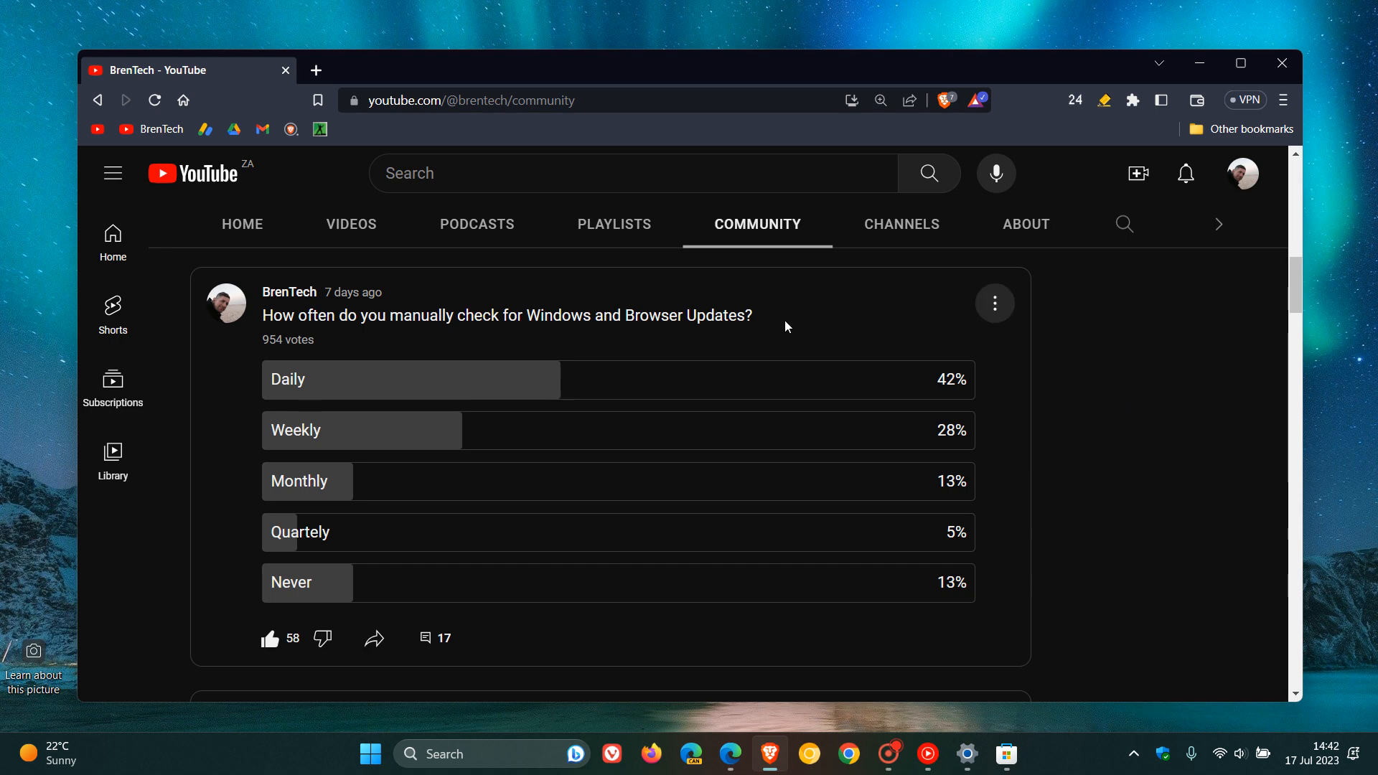
mouse_move(348, 341)
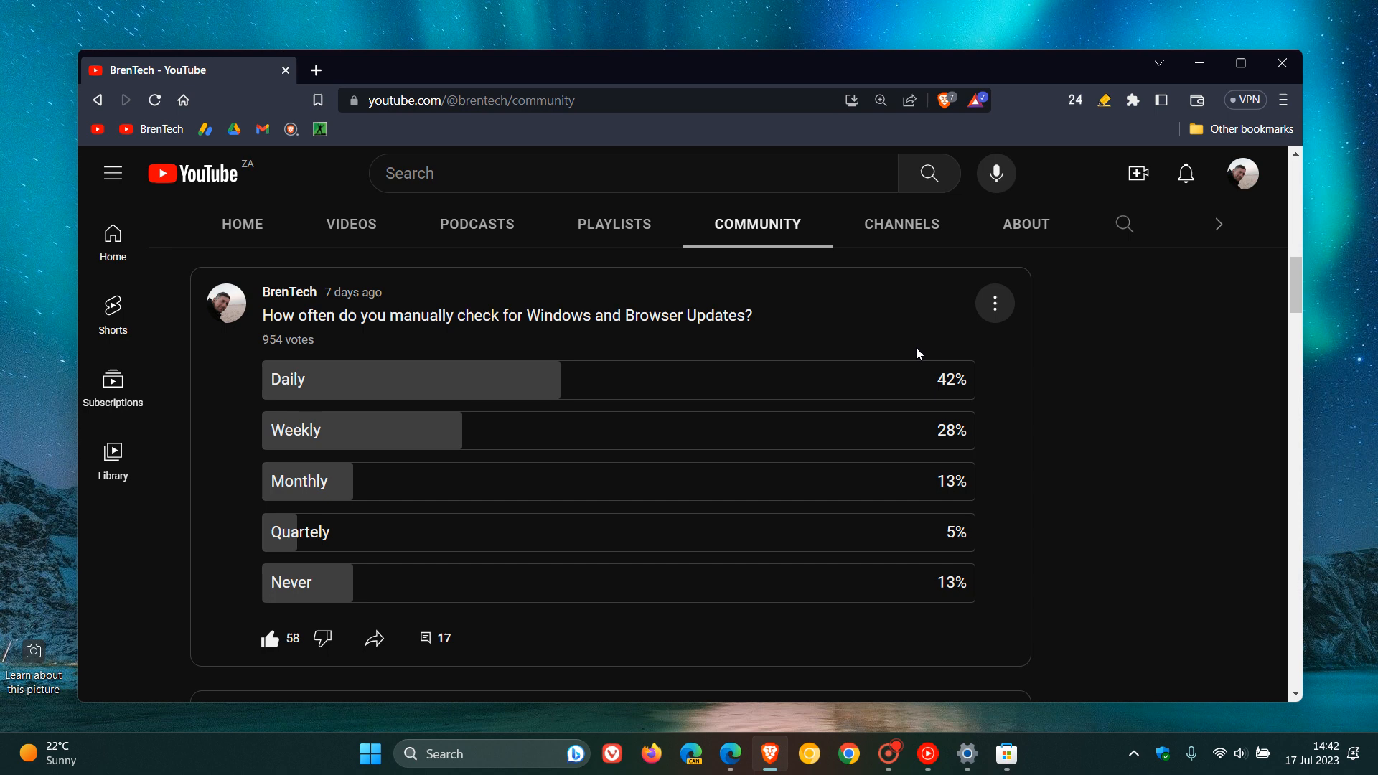
mouse_move(1000, 383)
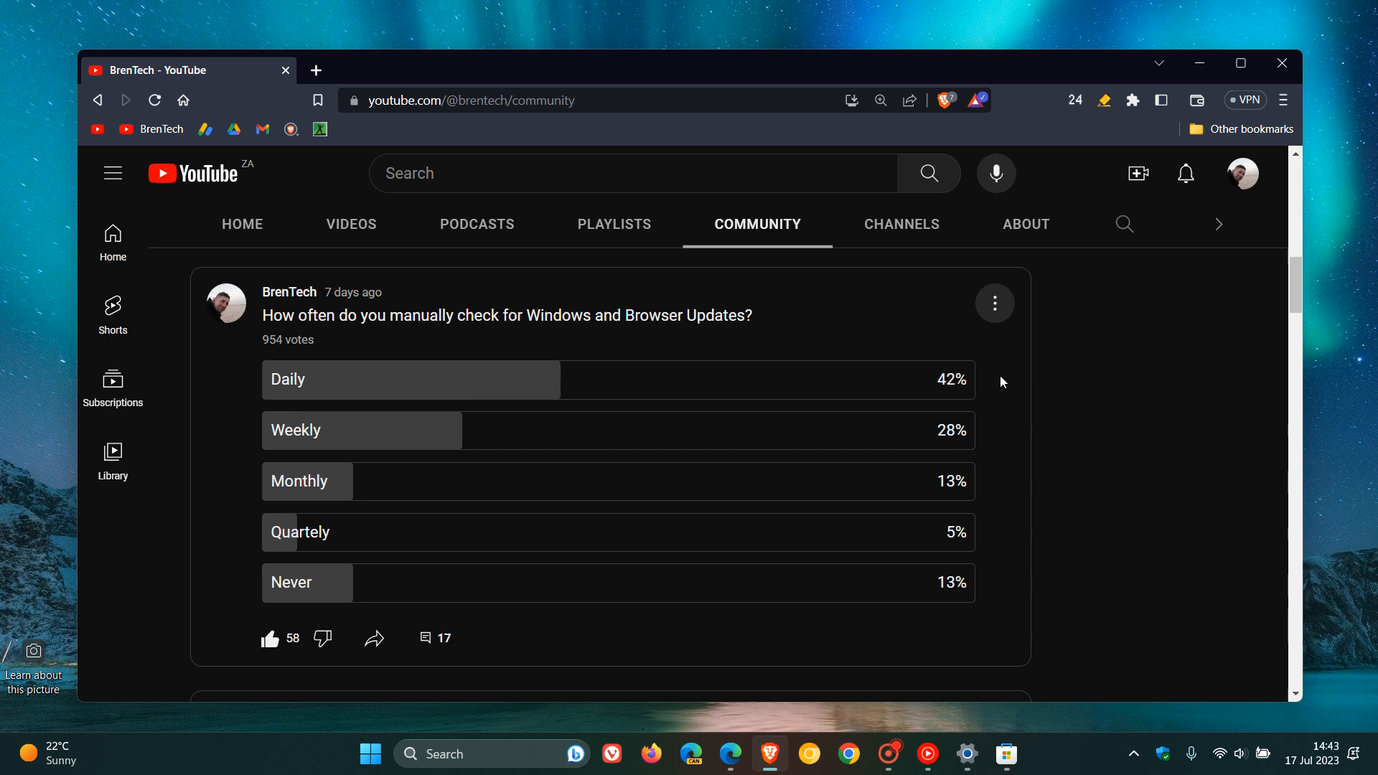
mouse_move(989, 439)
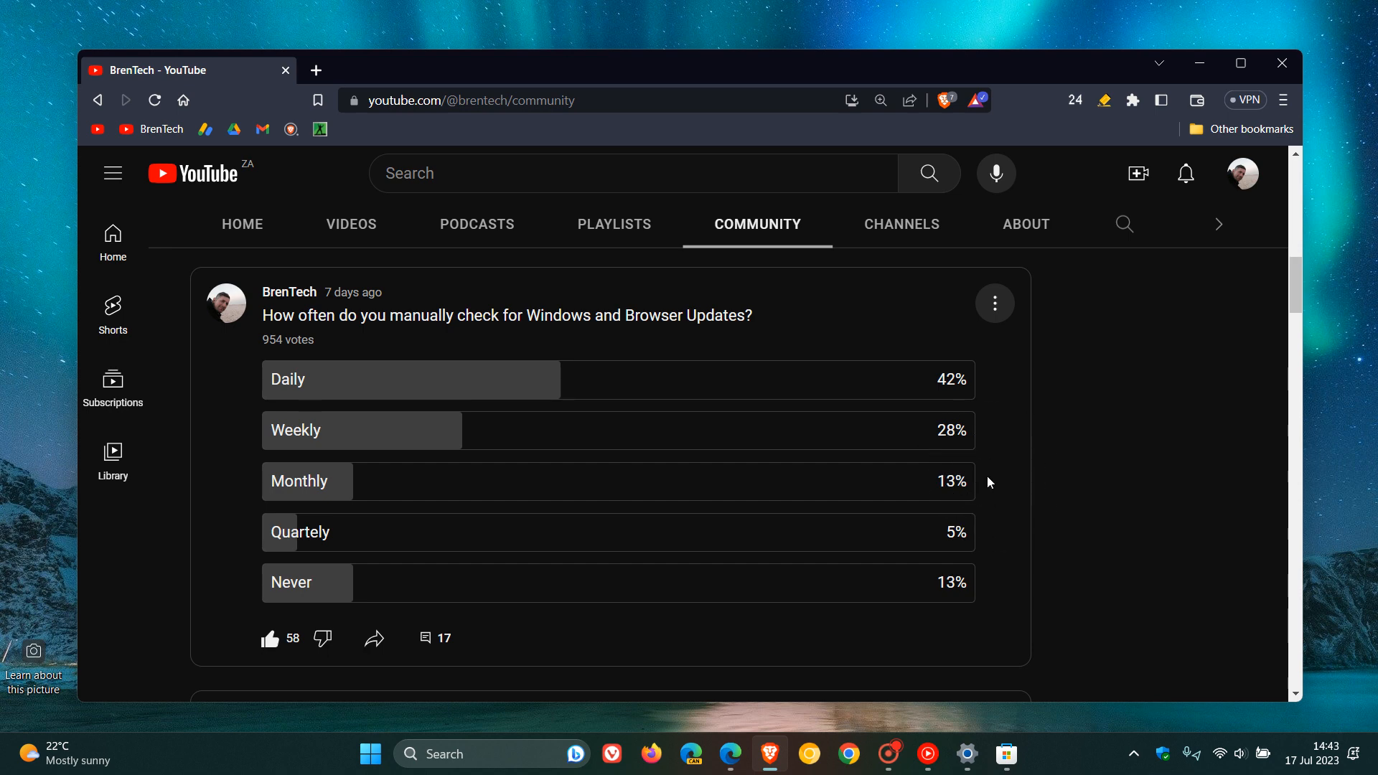
mouse_move(1019, 481)
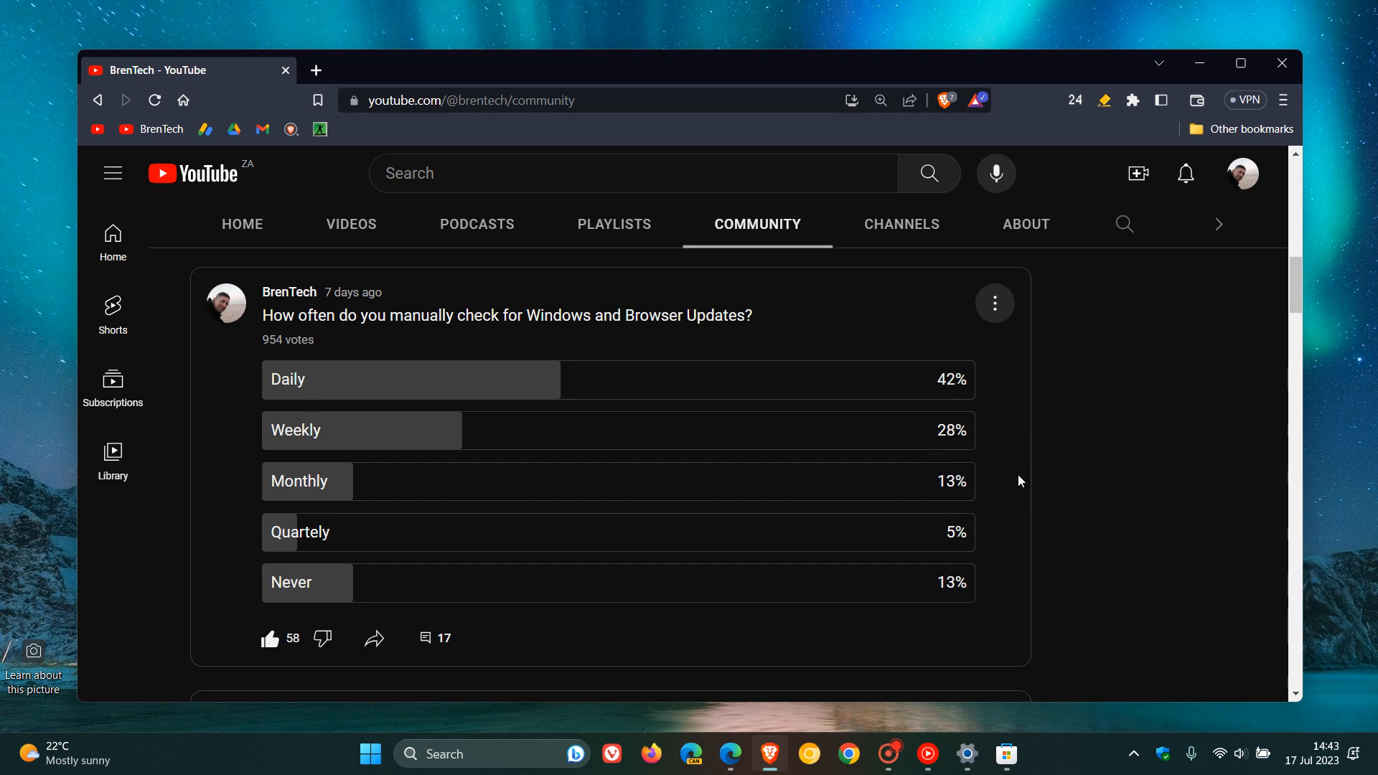
mouse_move(1003, 598)
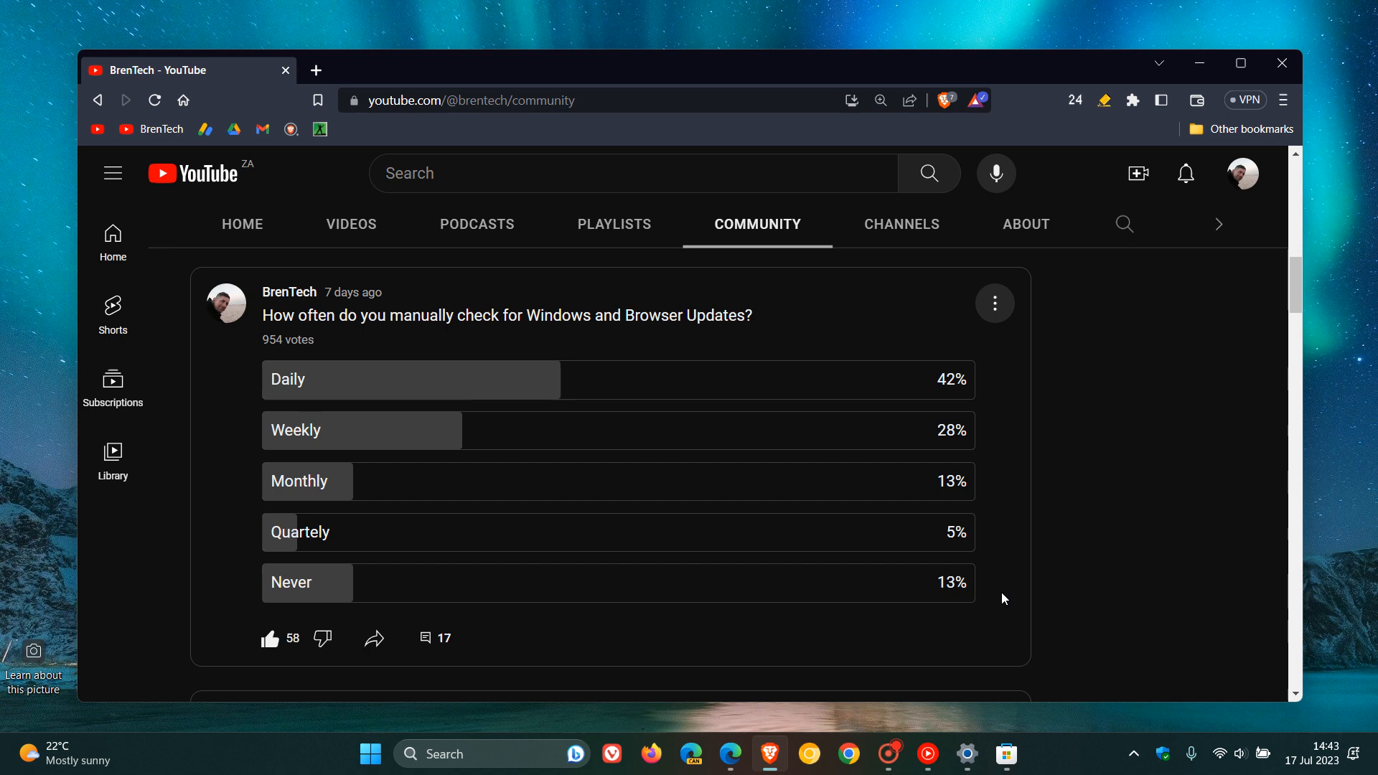
mouse_move(1000, 545)
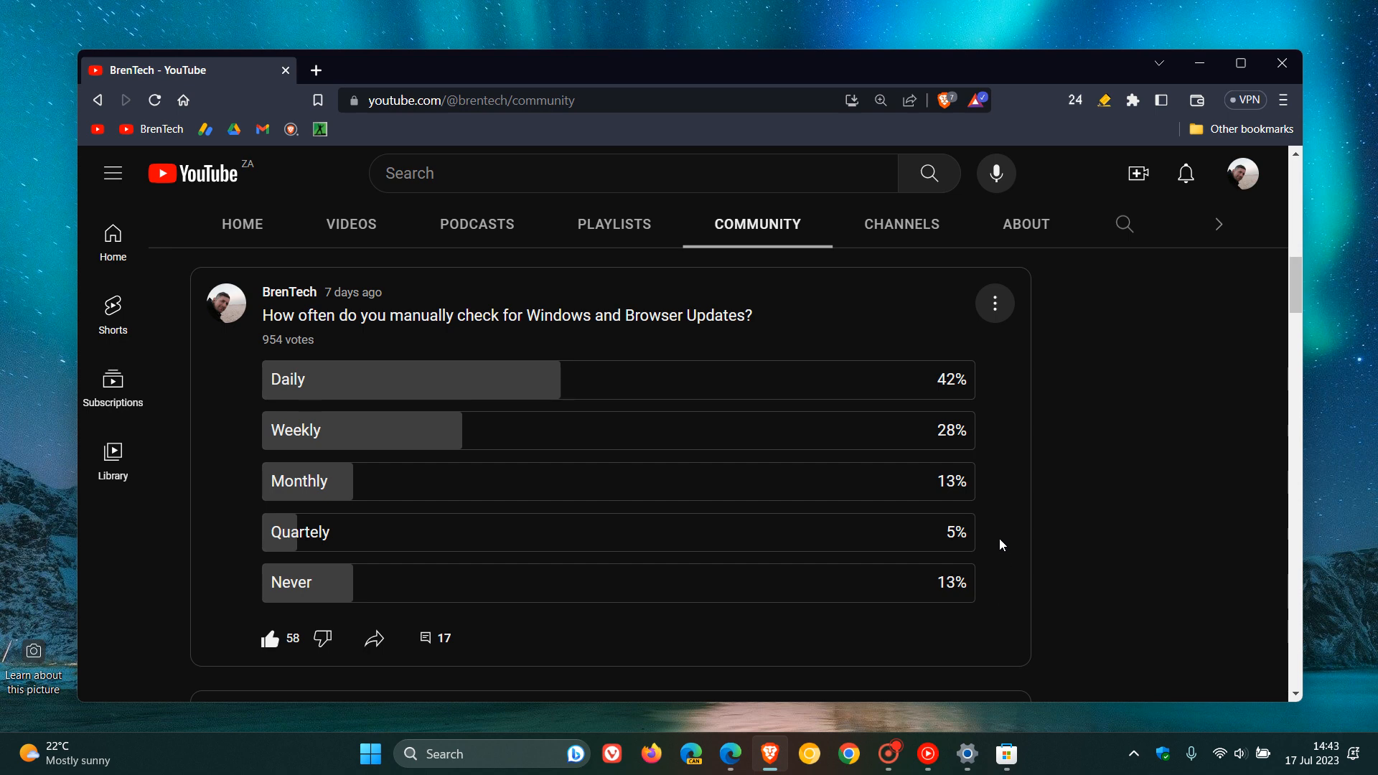
mouse_move(1152, 428)
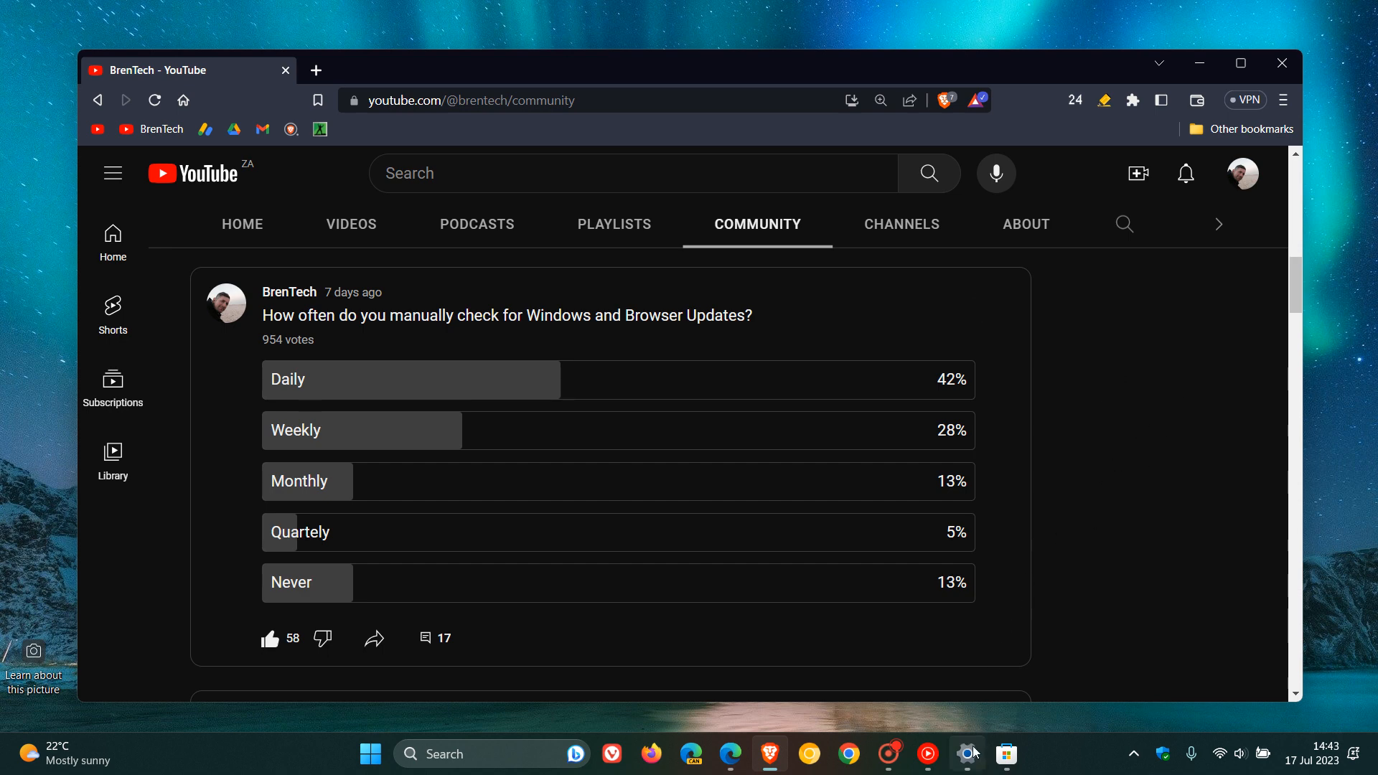
left_click(1006, 755)
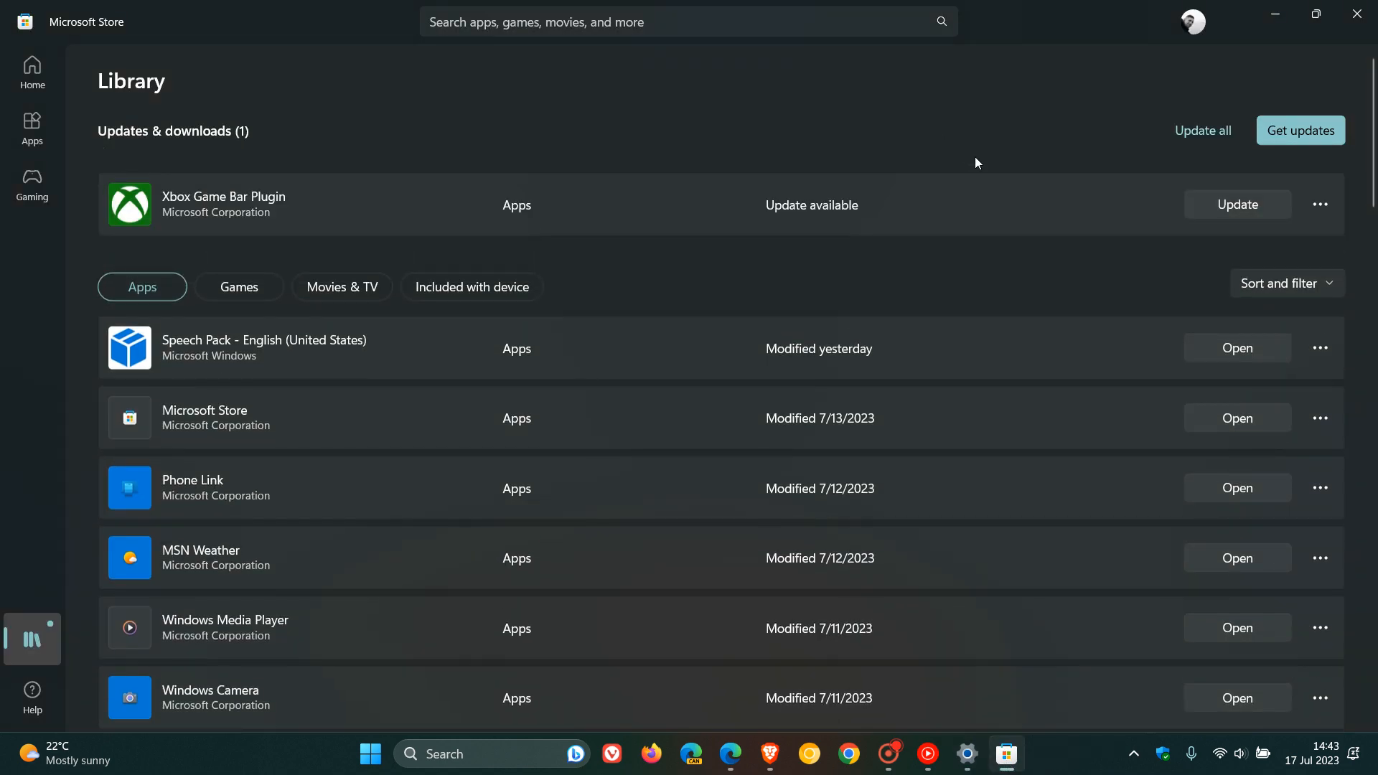
Run a Windows Update check and confirm the PC is up to date
left_click(964, 754)
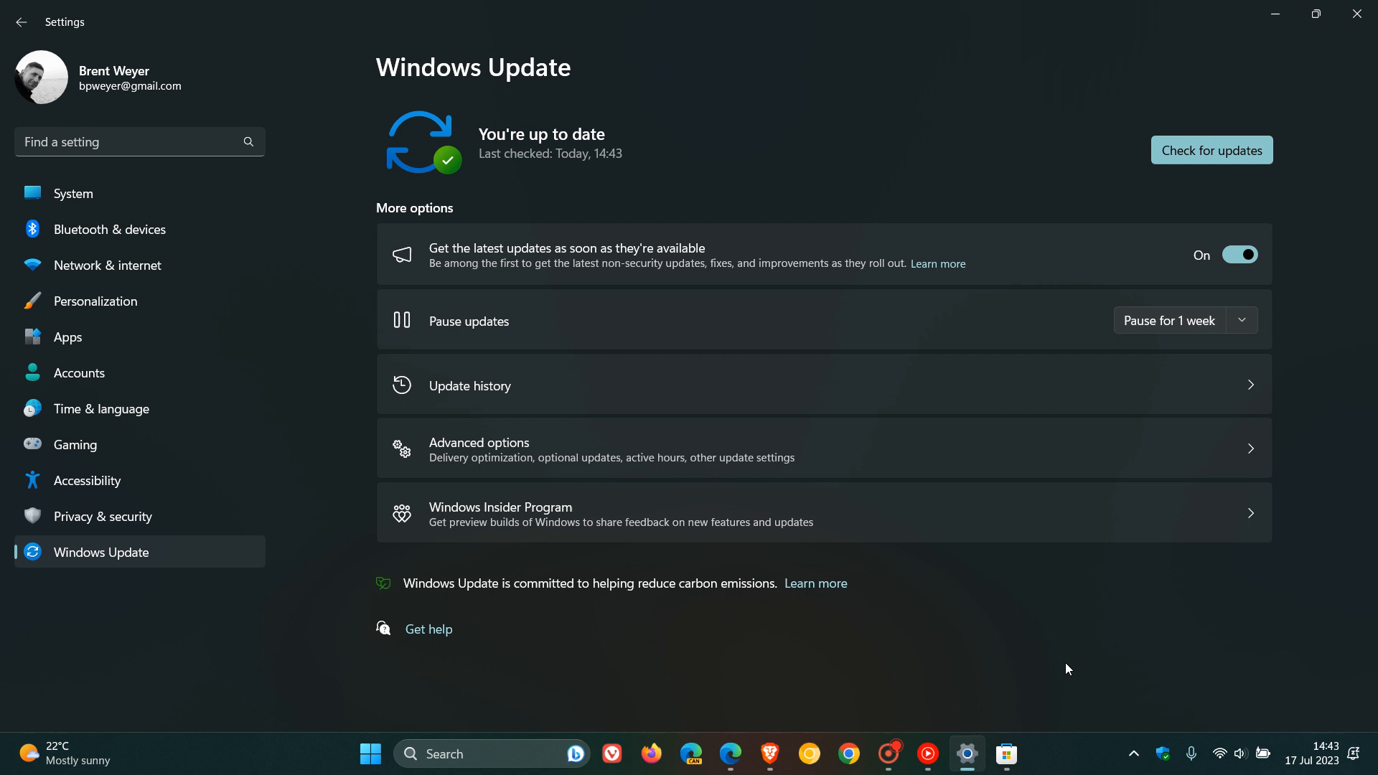
mouse_move(982, 129)
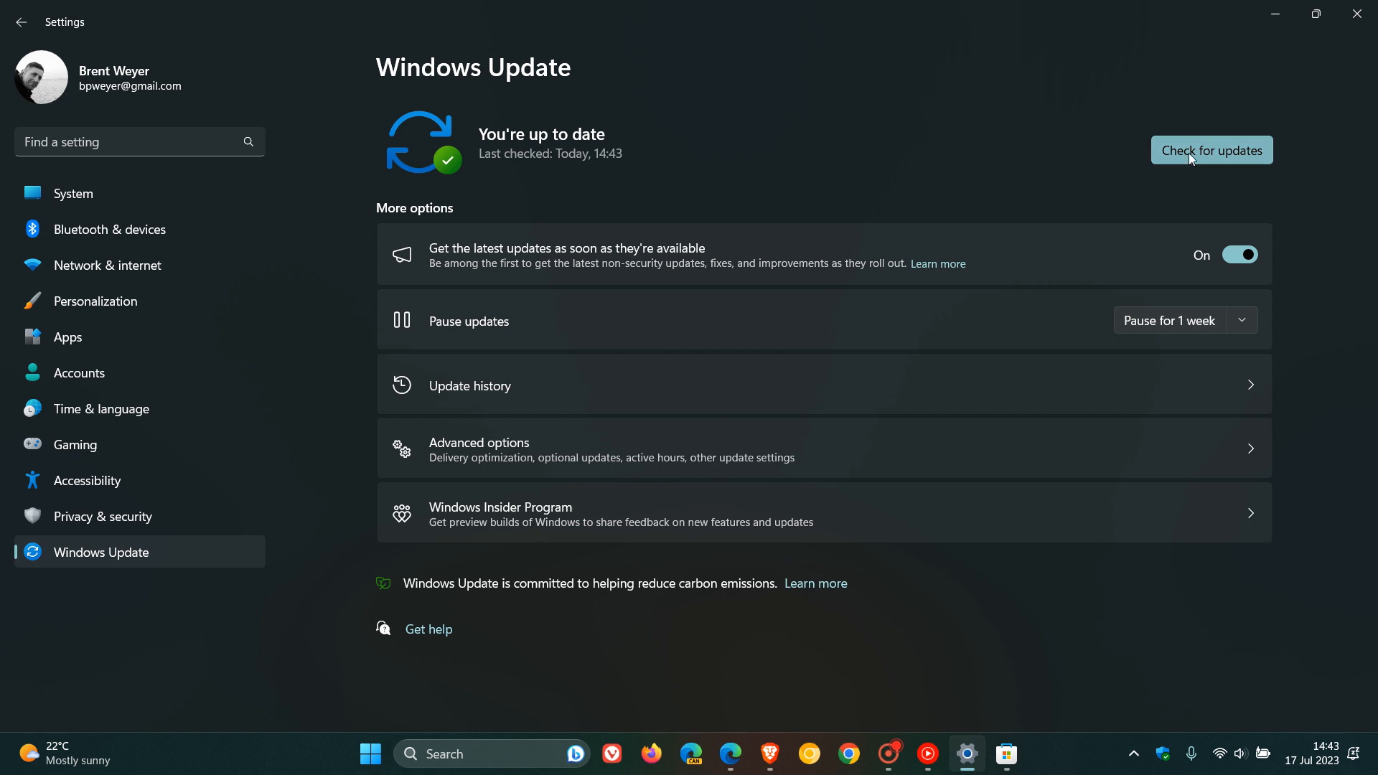
left_click(1210, 149)
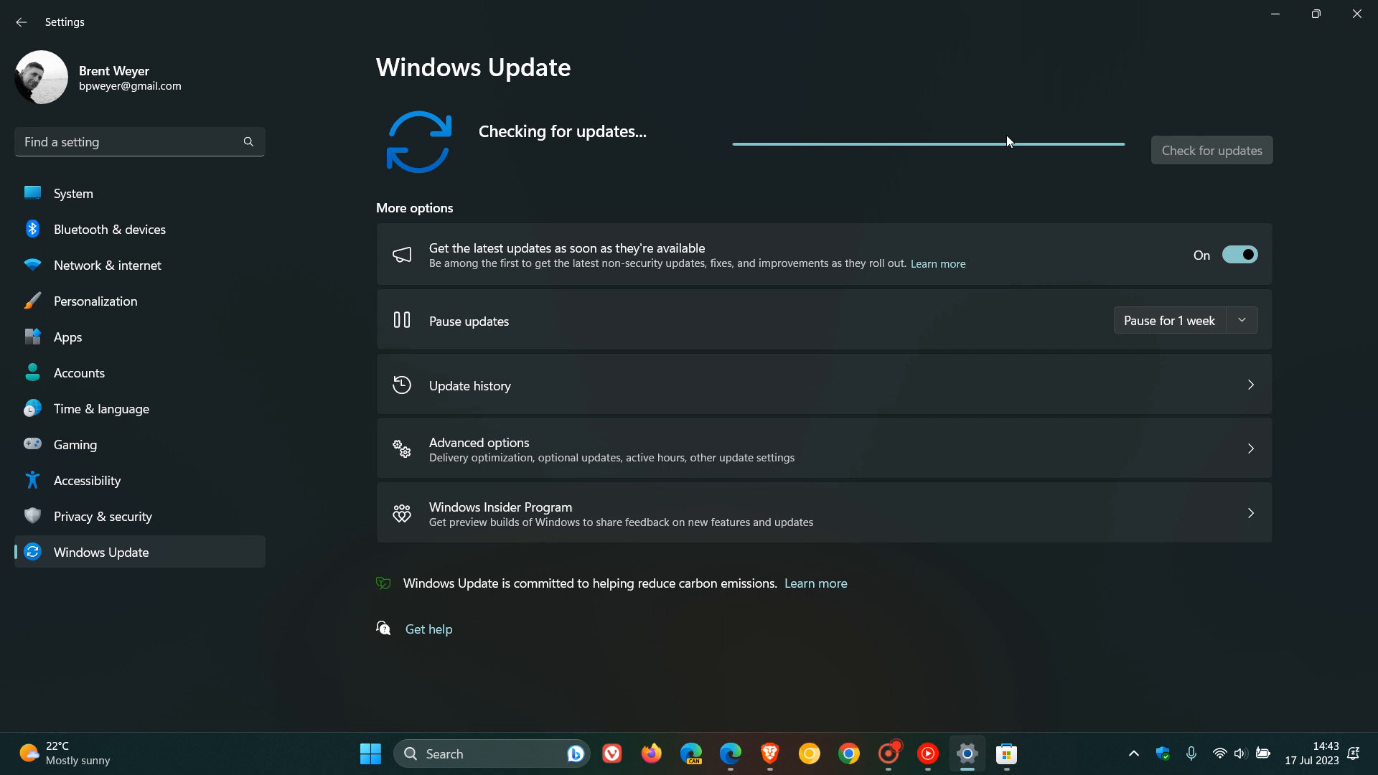
left_click(1240, 320)
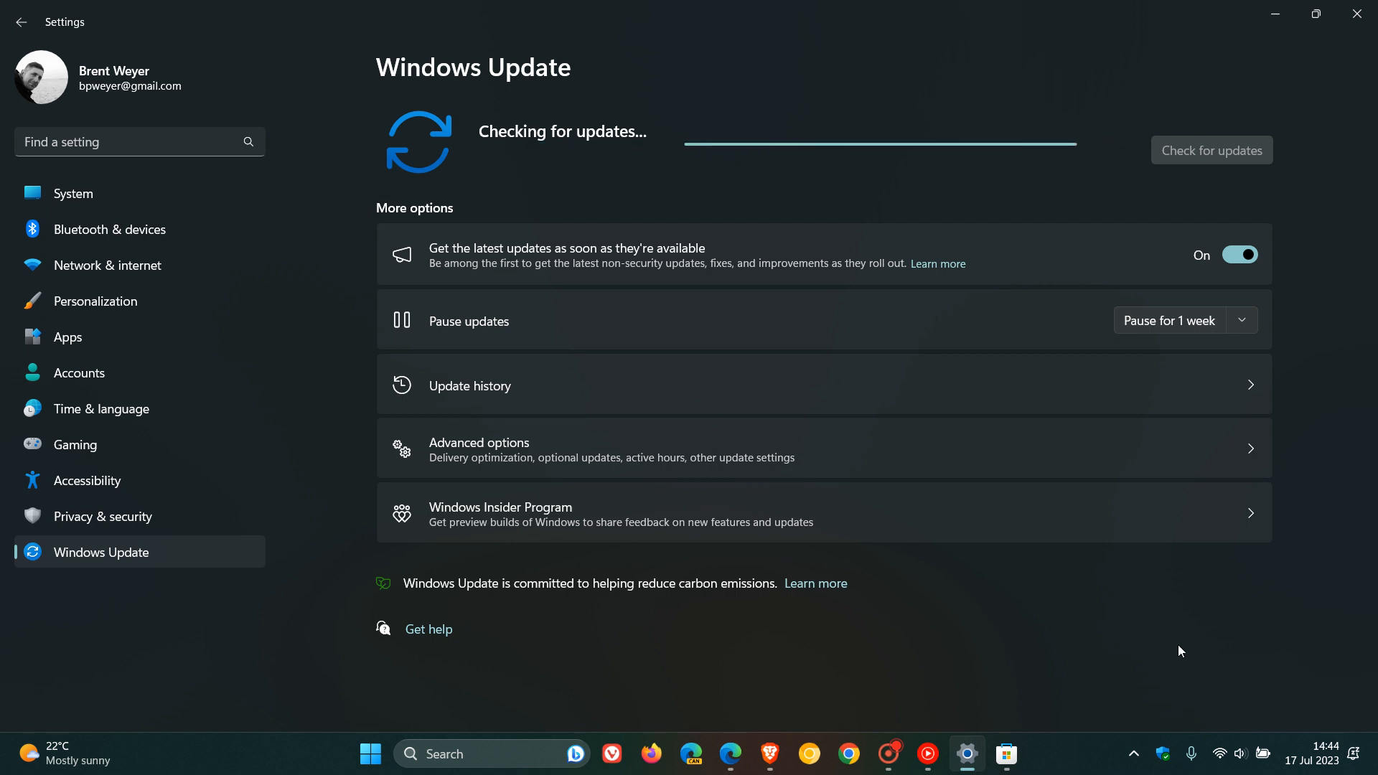
mouse_move(1147, 648)
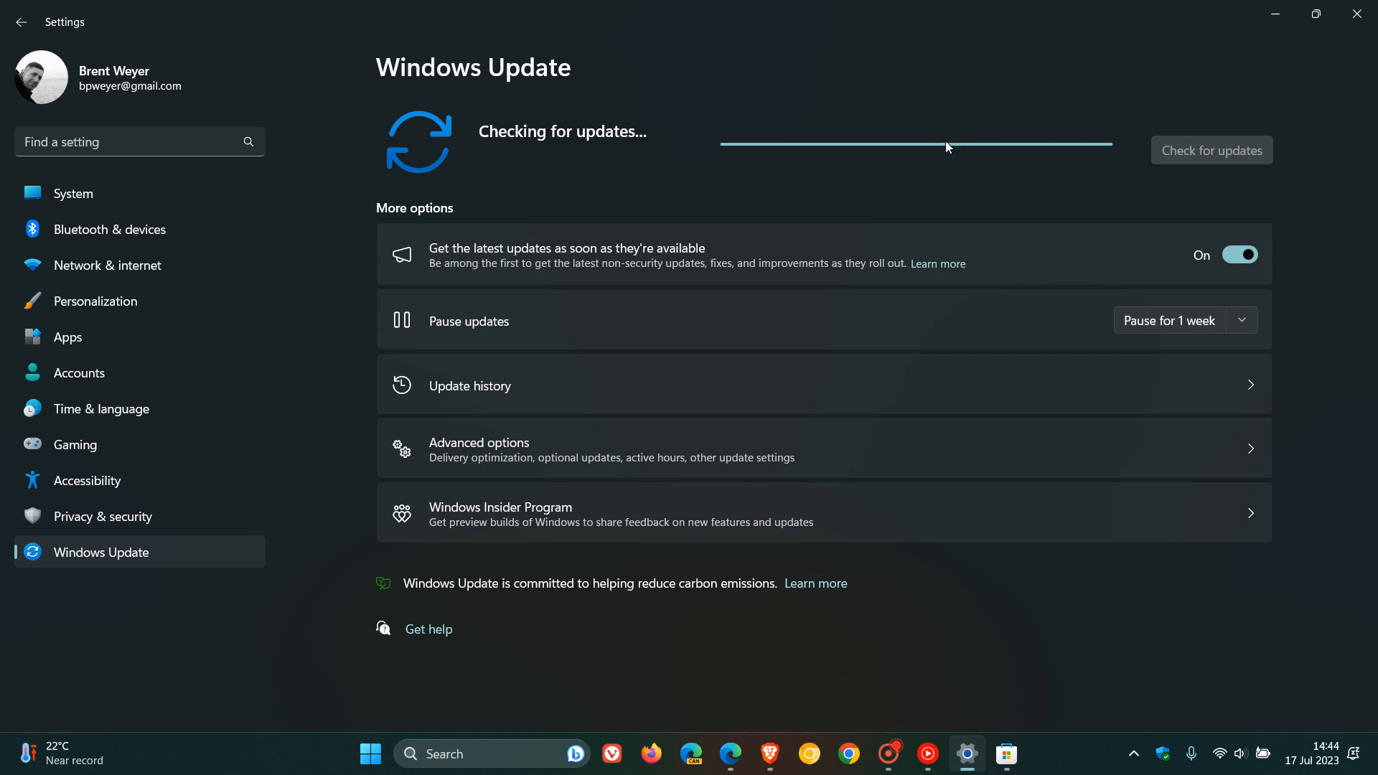
mouse_move(918, 146)
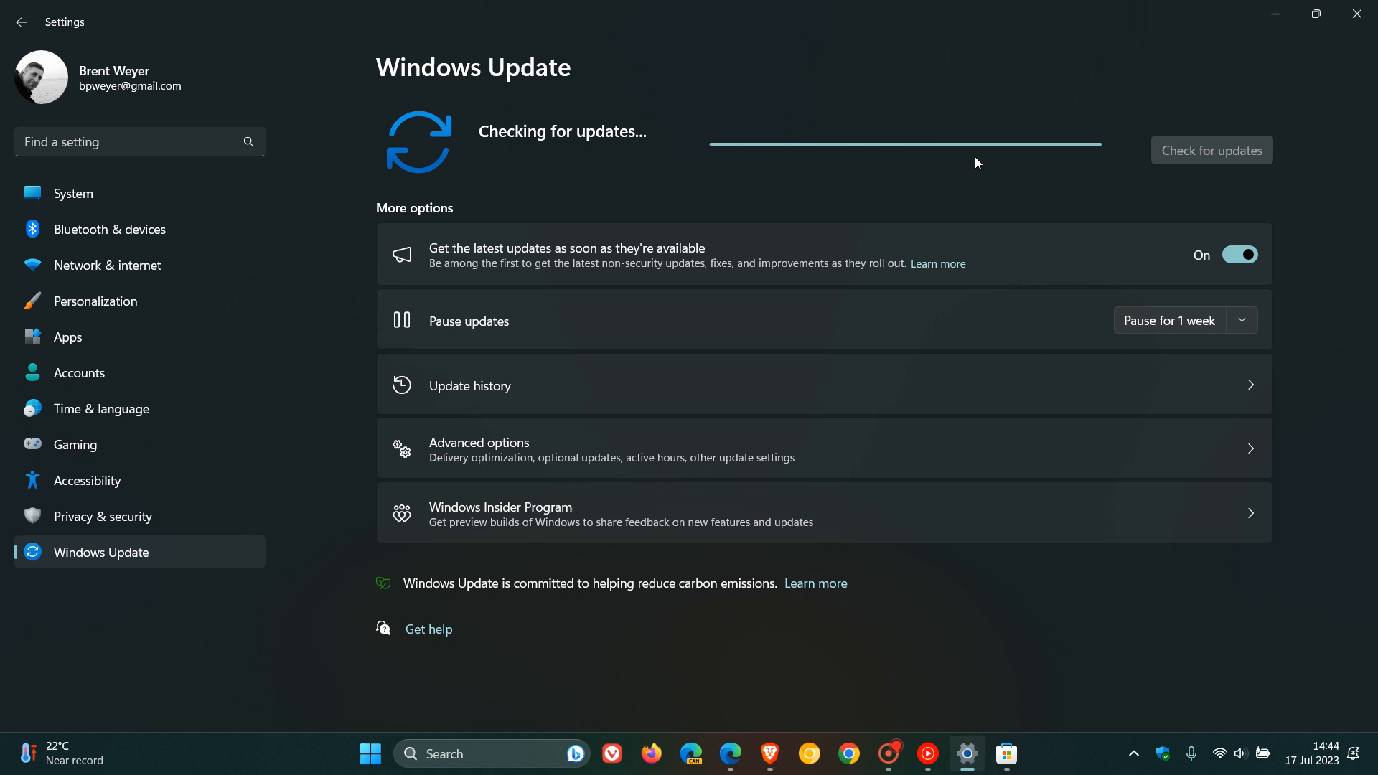
mouse_move(895, 137)
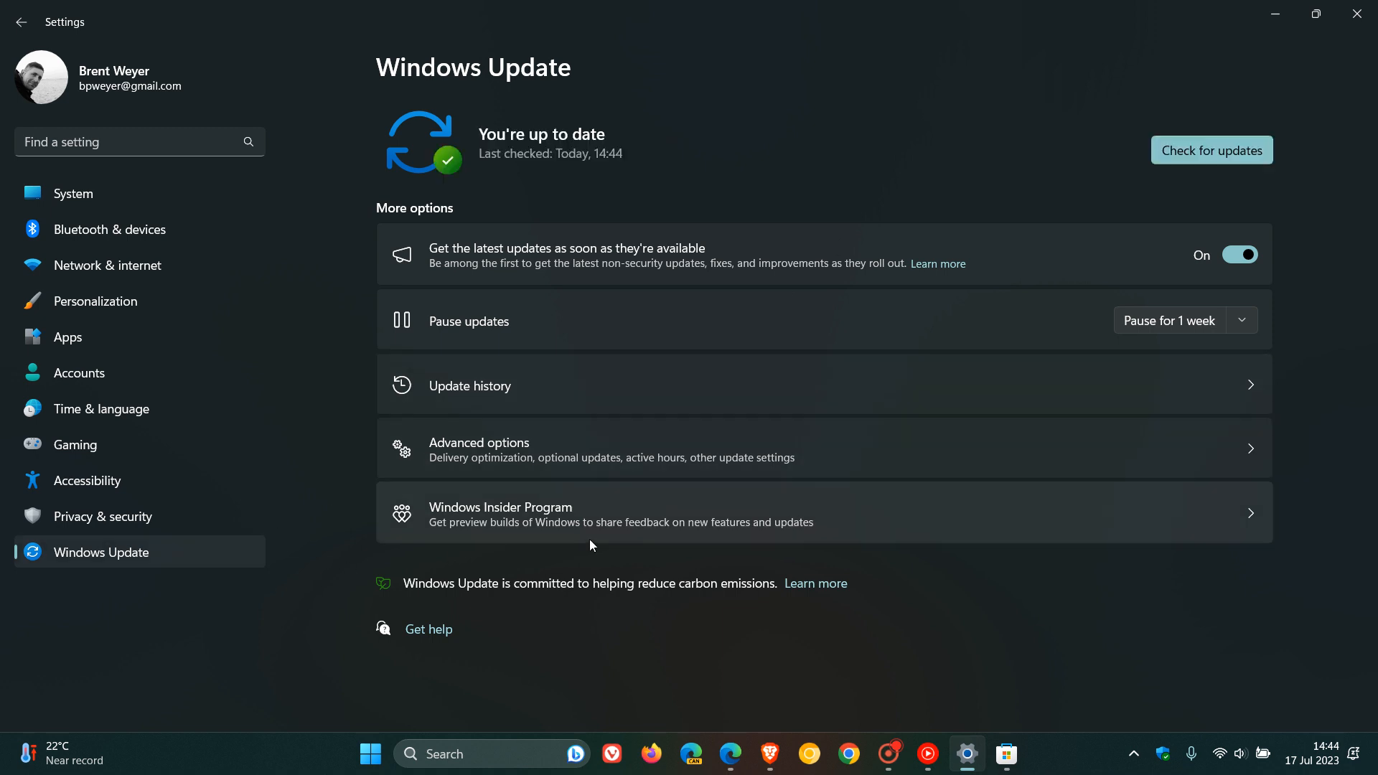
Confirm no optional updates exist under Advanced options, then rerun the Windows Update check
left_click(479, 448)
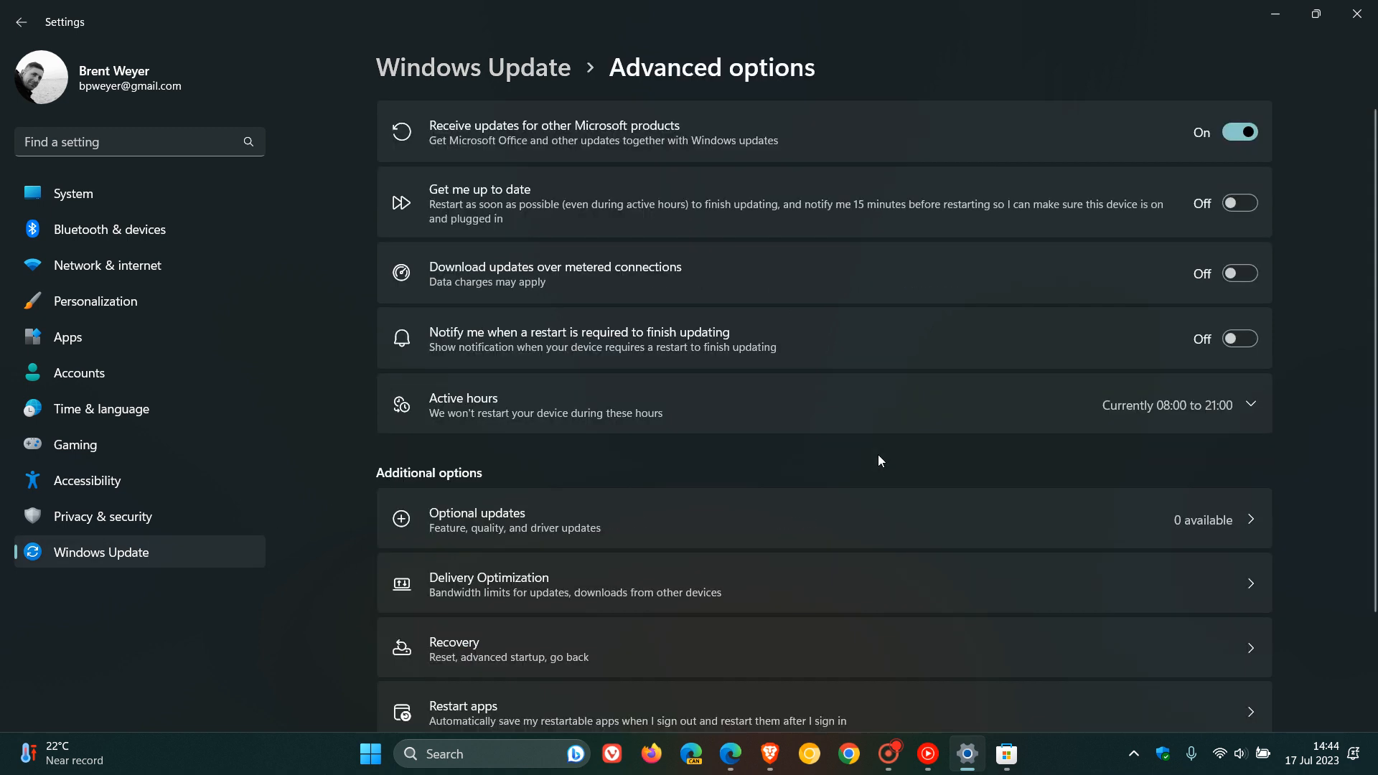
left_click(477, 518)
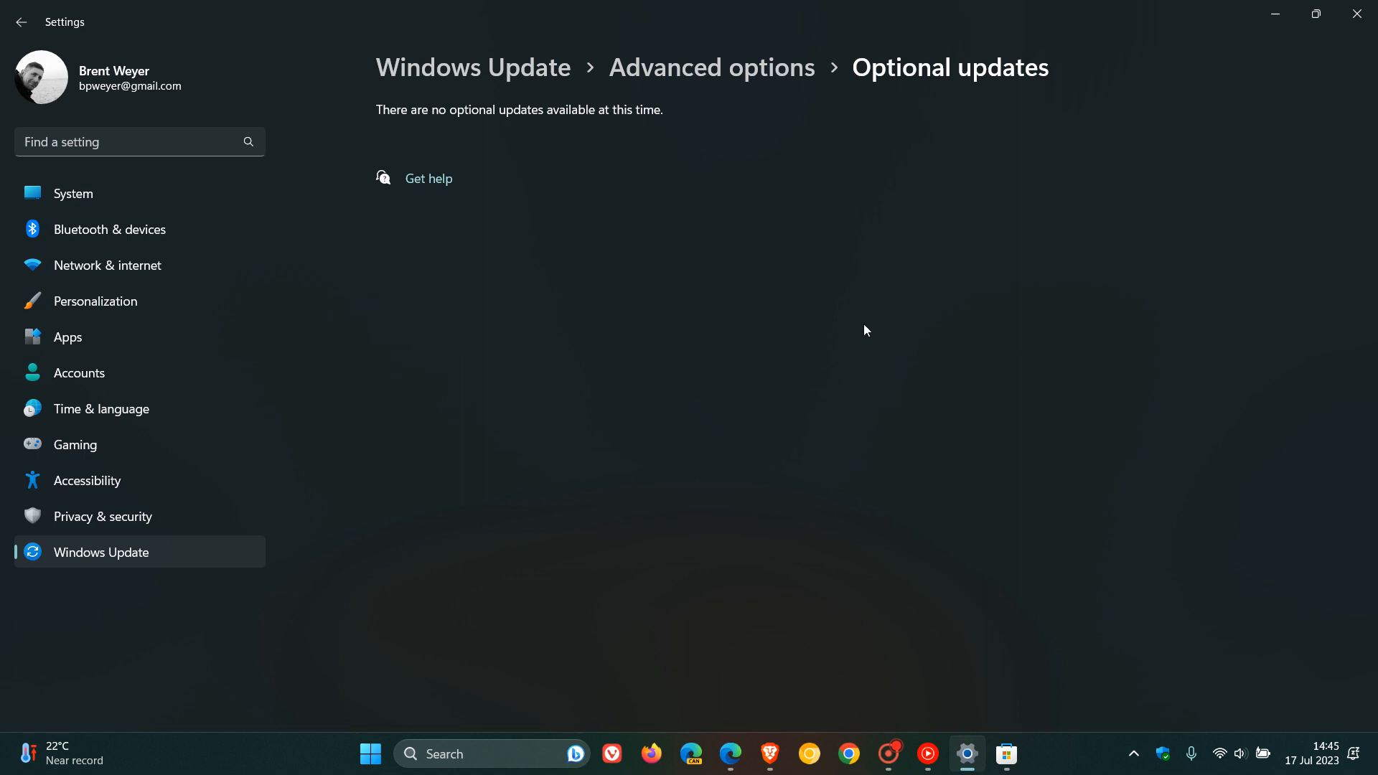
mouse_move(343, 564)
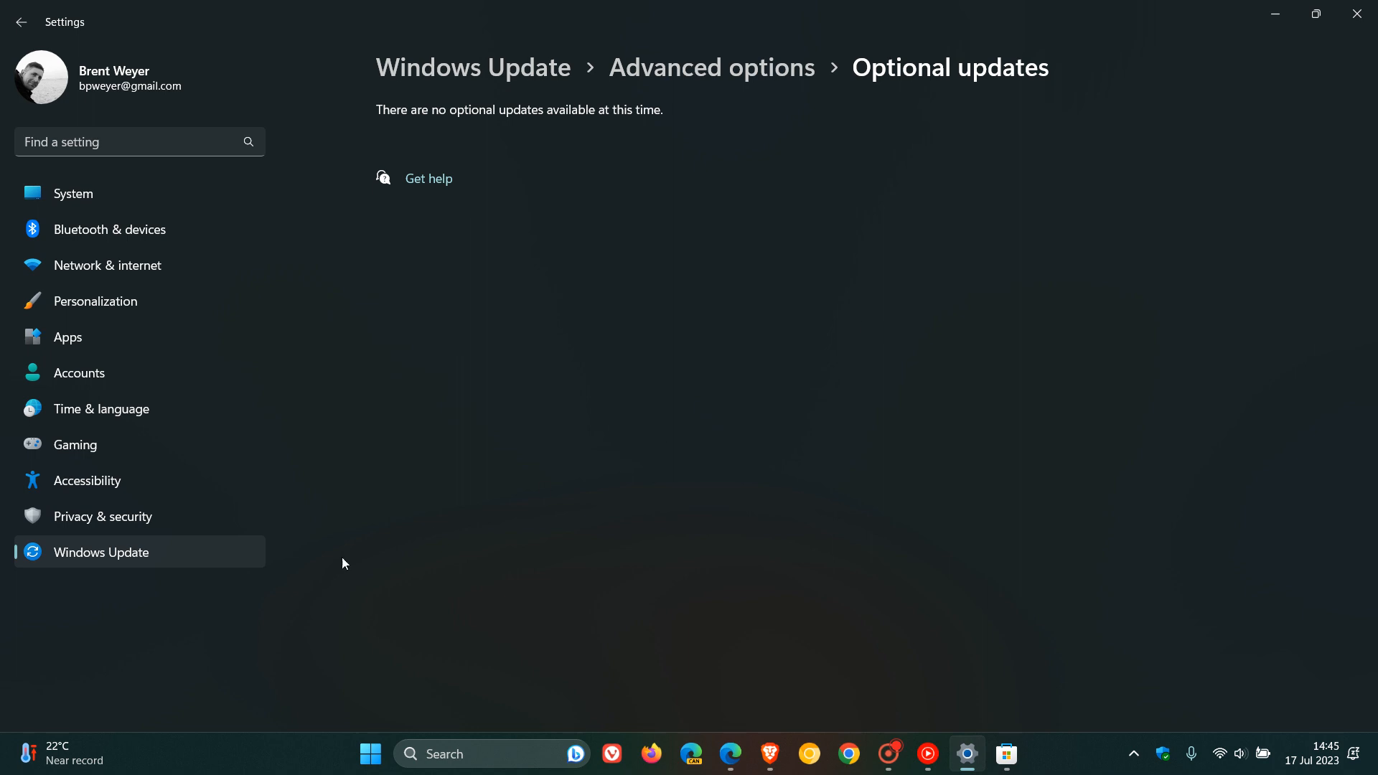
left_click(21, 22)
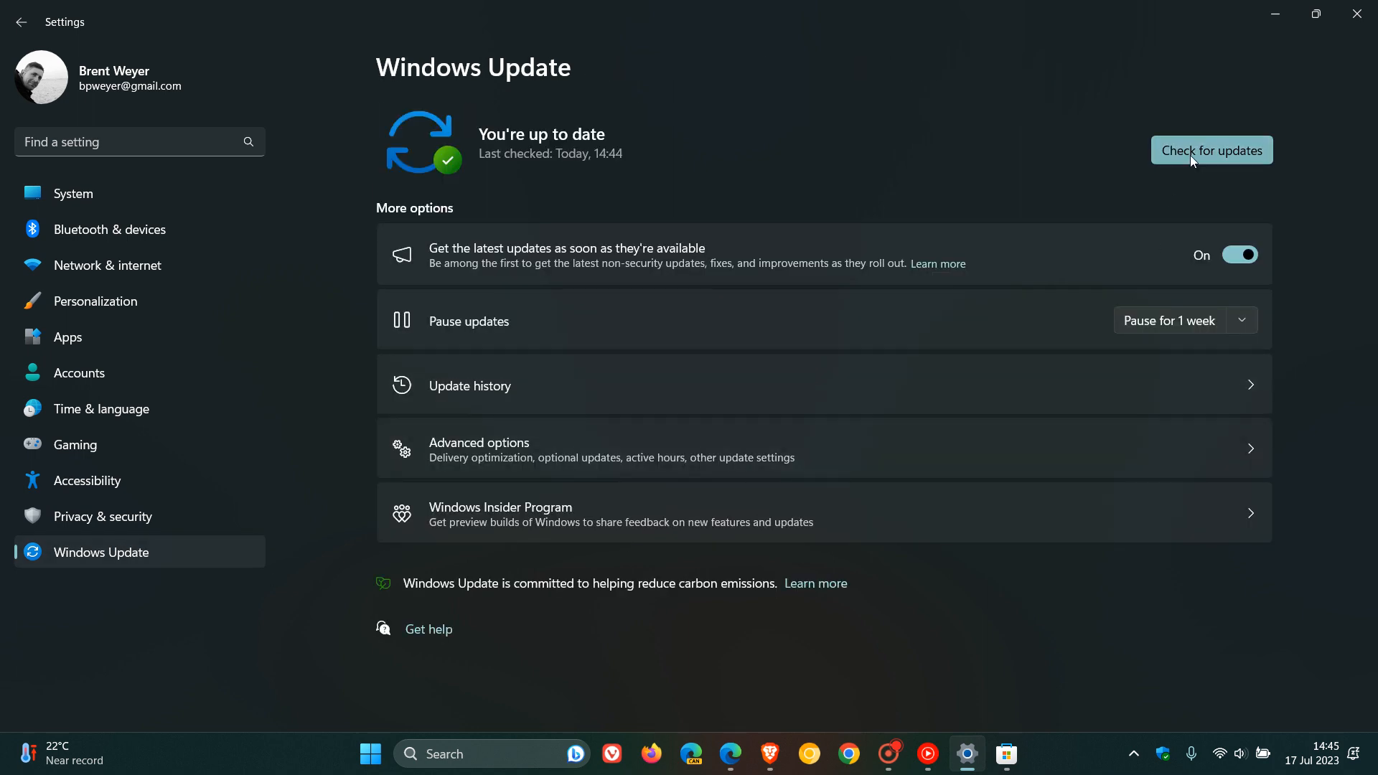
left_click(1210, 149)
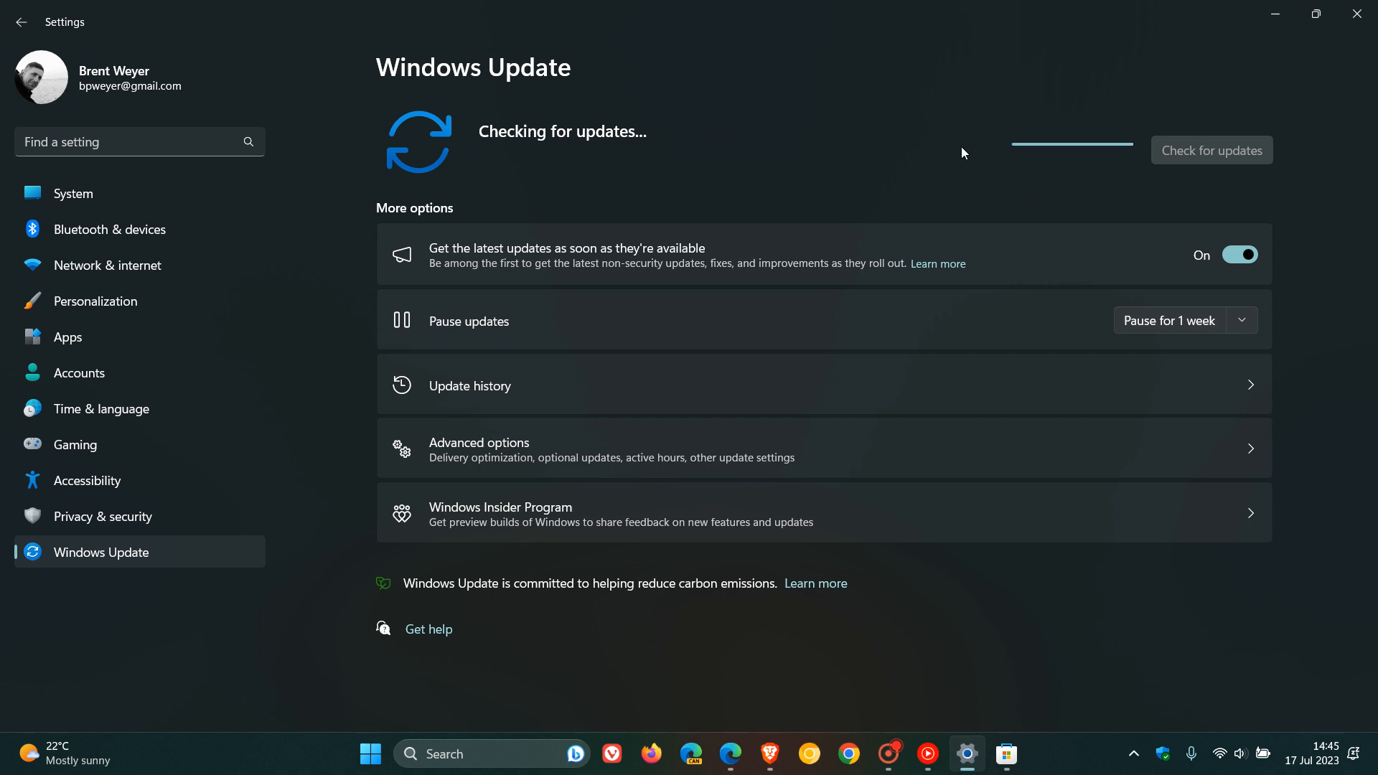
mouse_move(1019, 187)
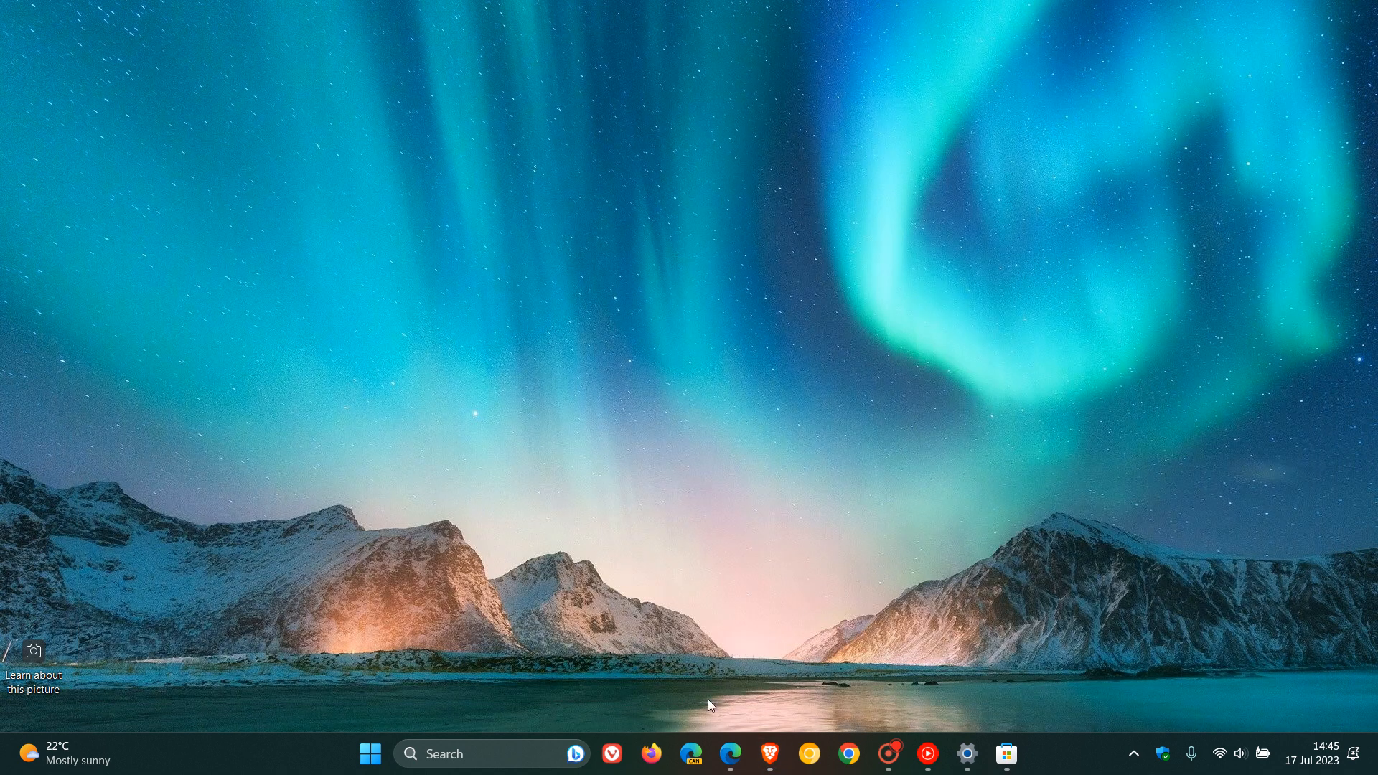
mouse_move(767, 674)
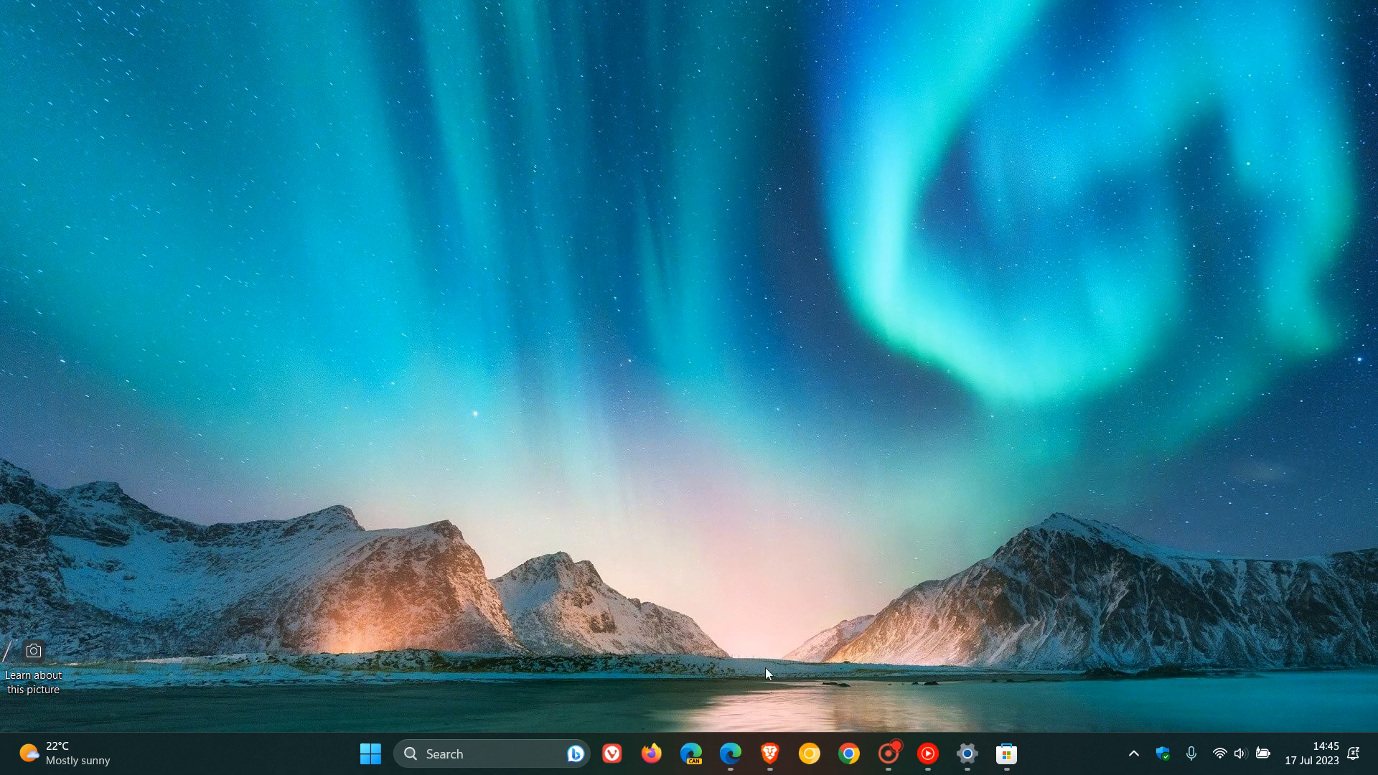
Open Edge's About page to confirm version 114.0.1823.82 is up to date
left_click(729, 754)
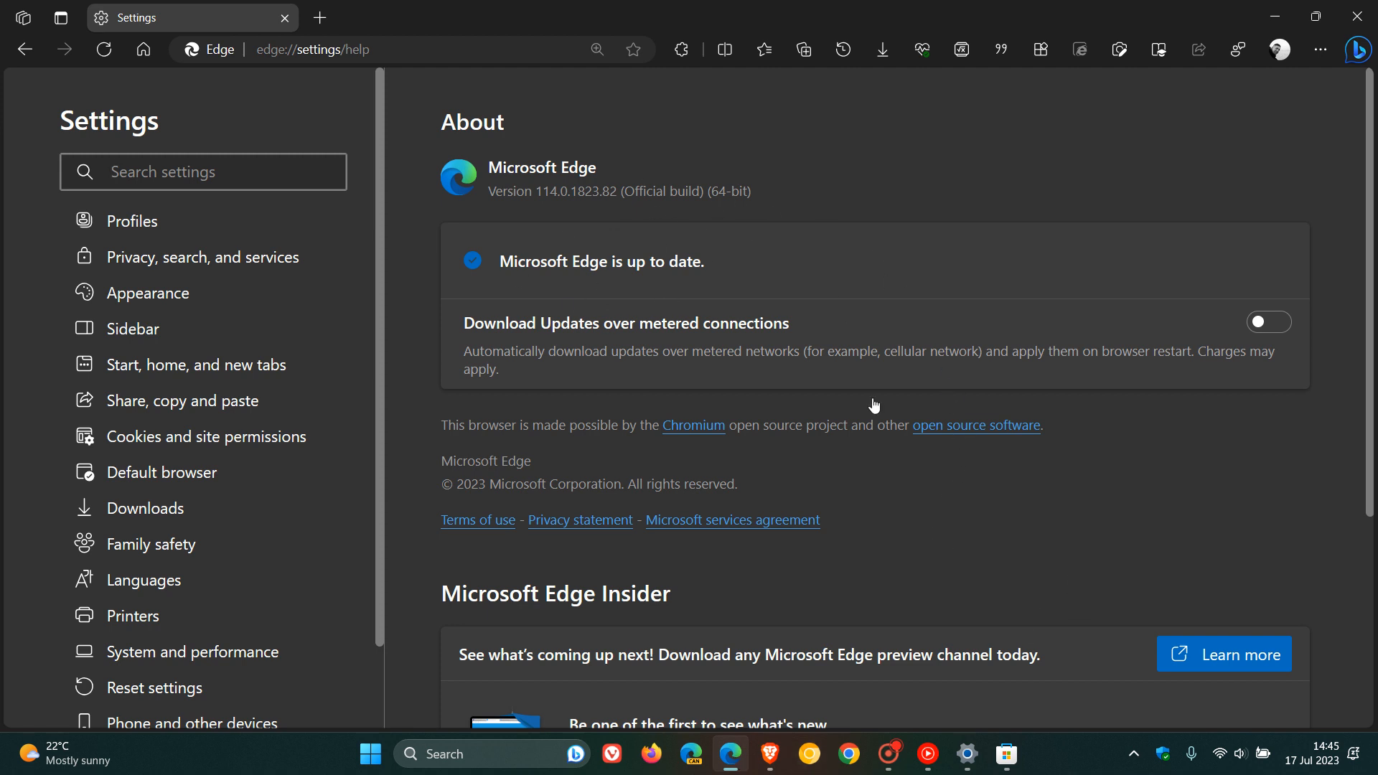
mouse_move(1121, 493)
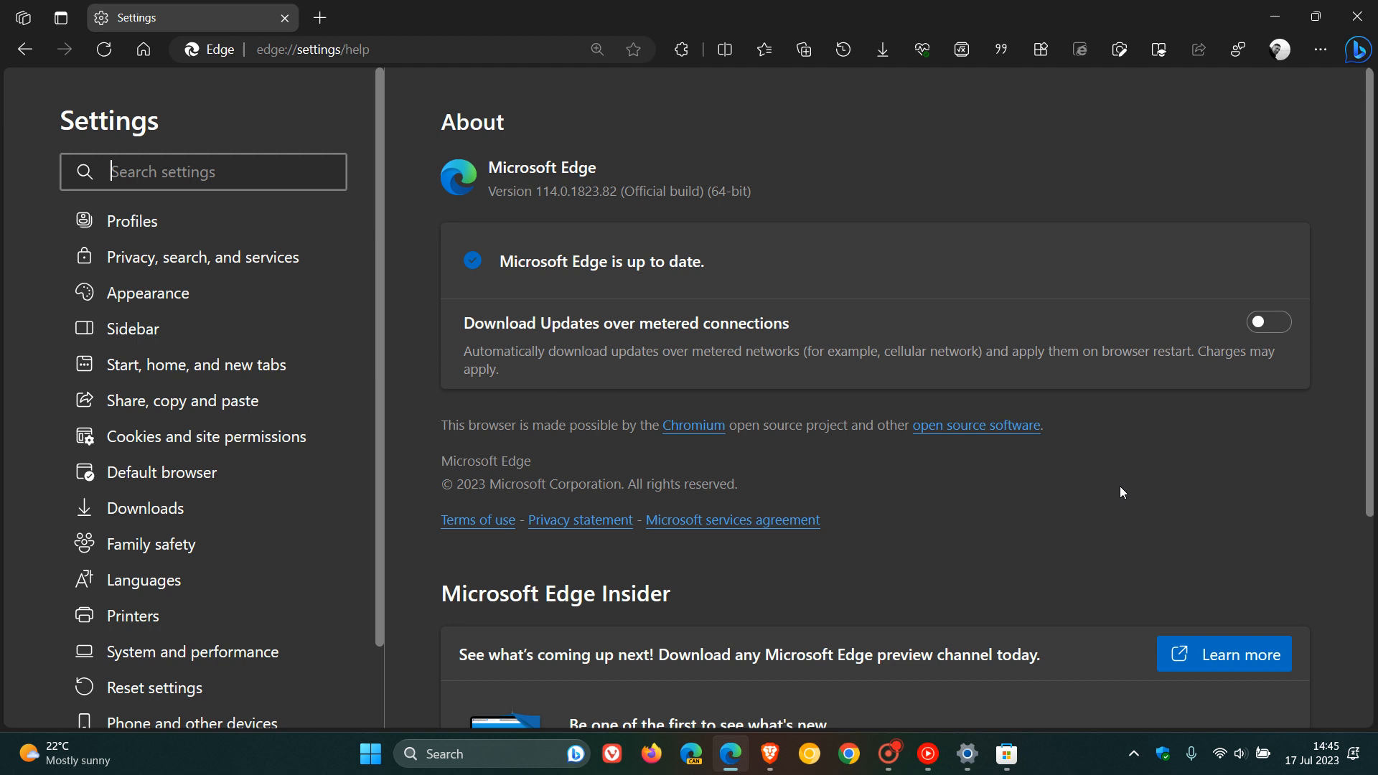
mouse_move(1060, 151)
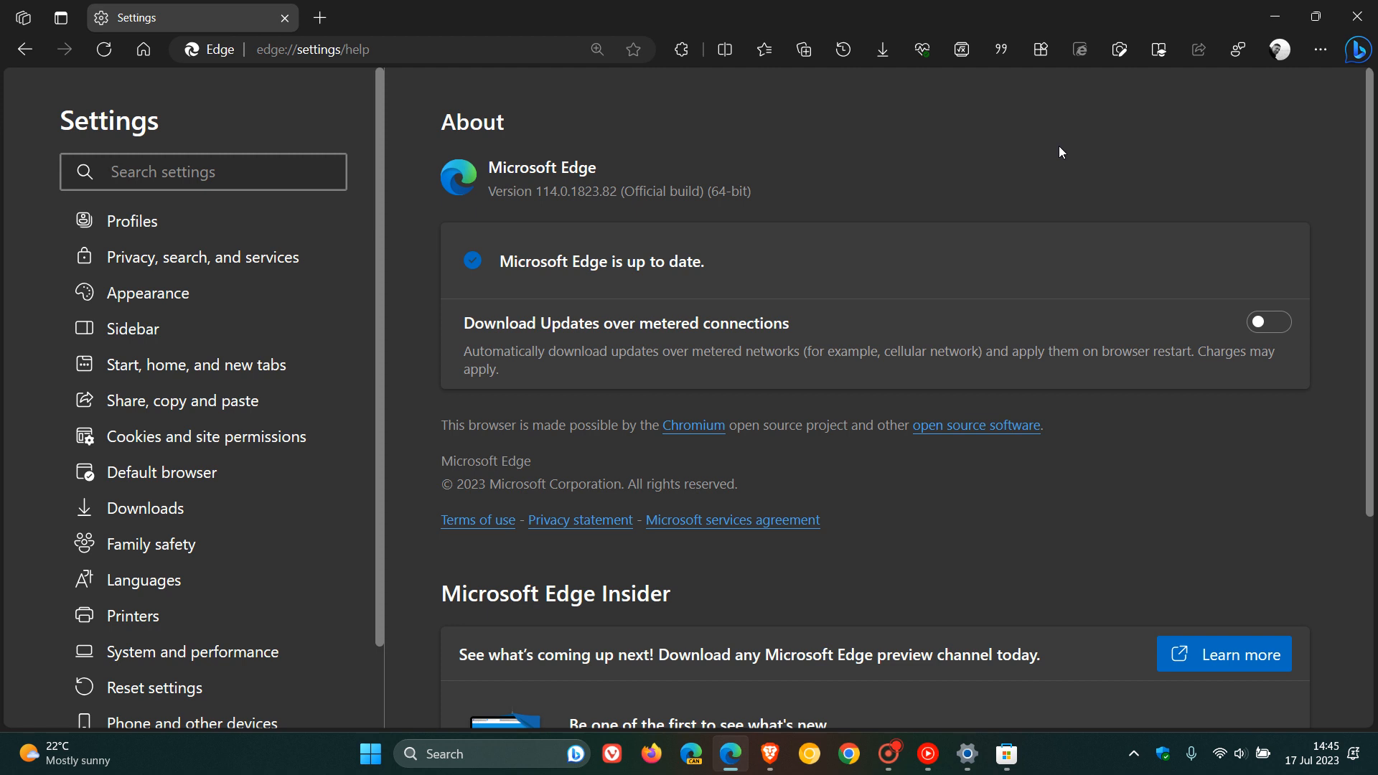
mouse_move(977, 169)
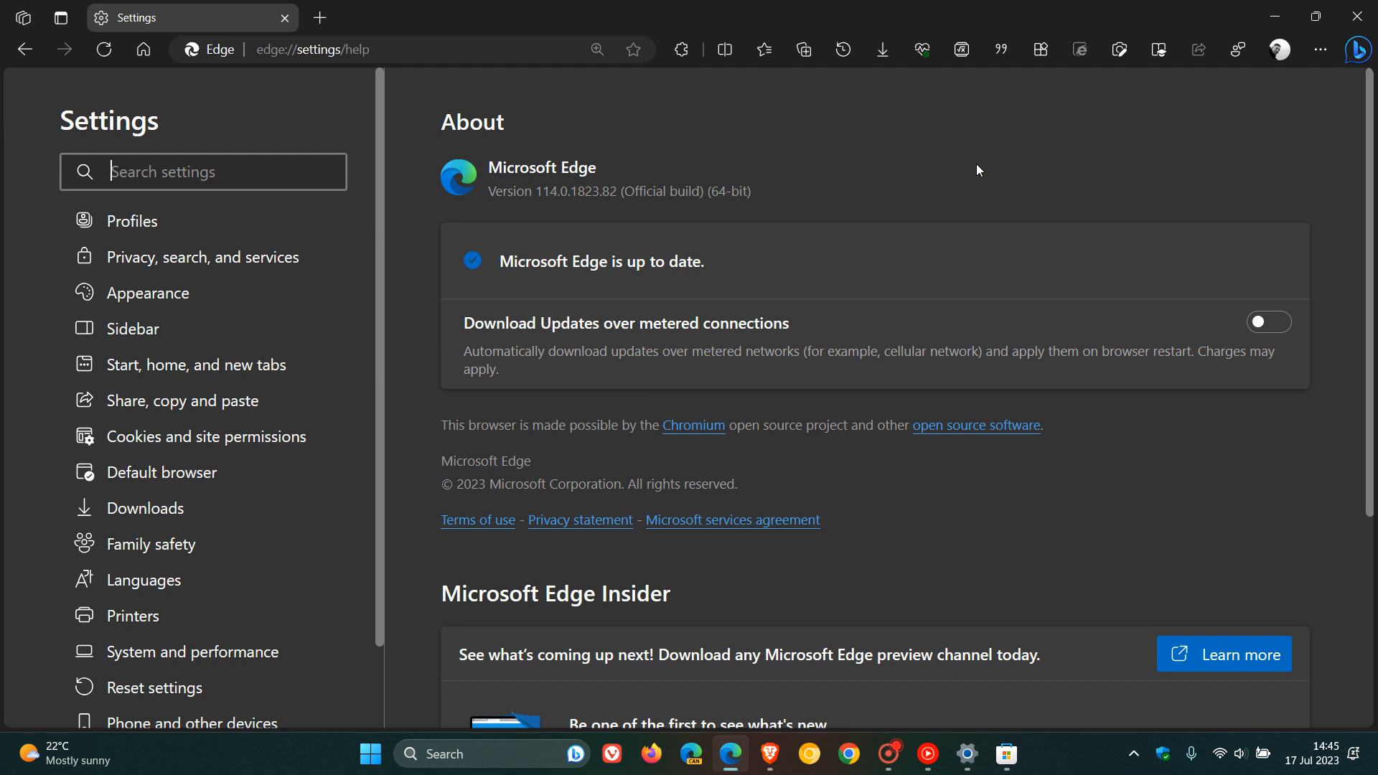
mouse_move(941, 169)
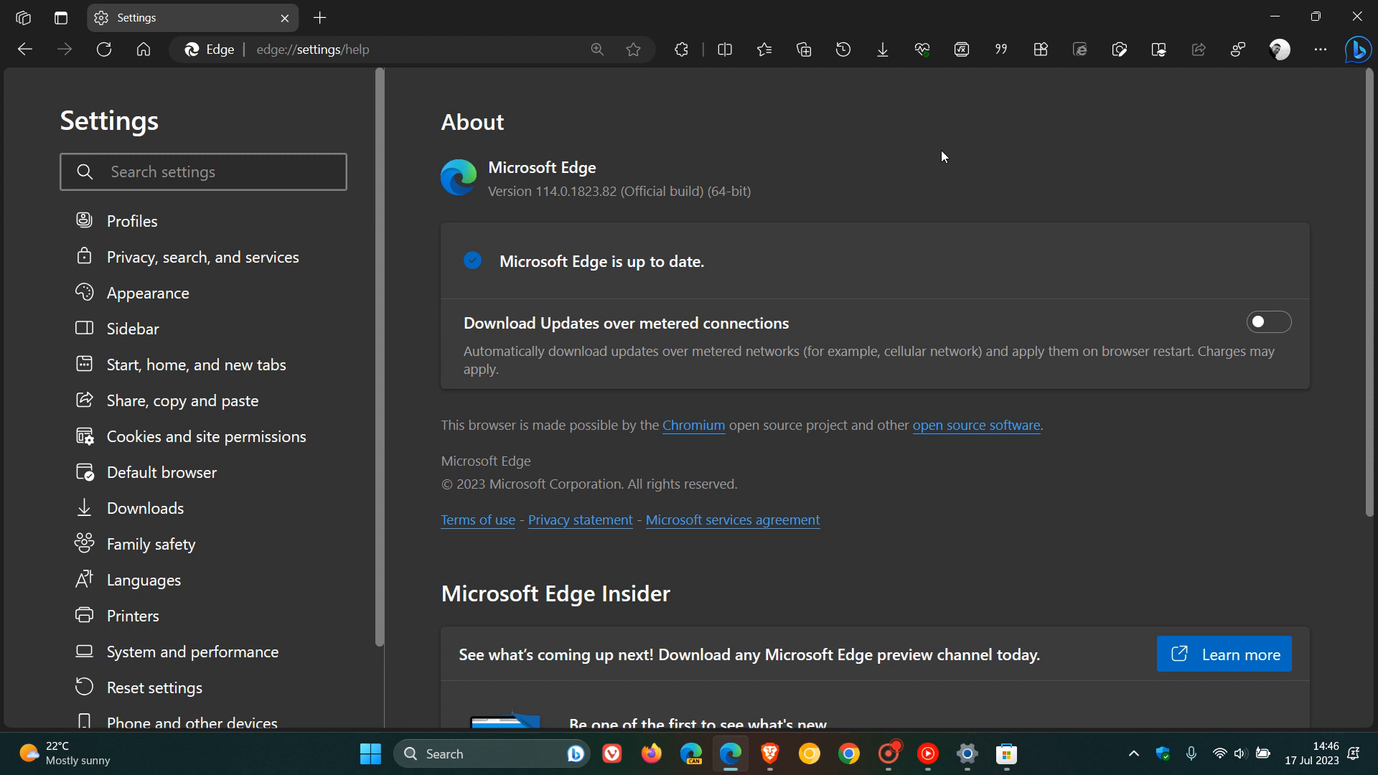
mouse_move(1070, 176)
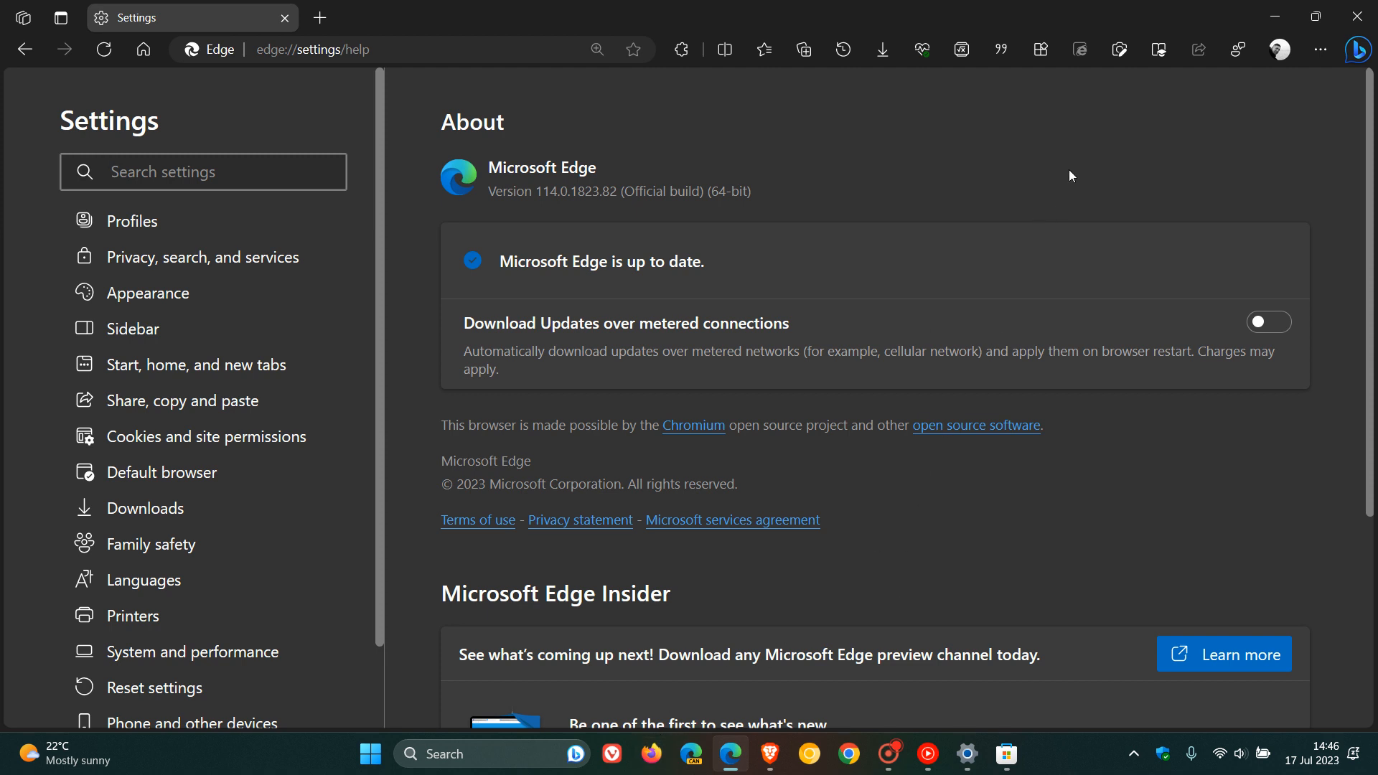
left_click(202, 172)
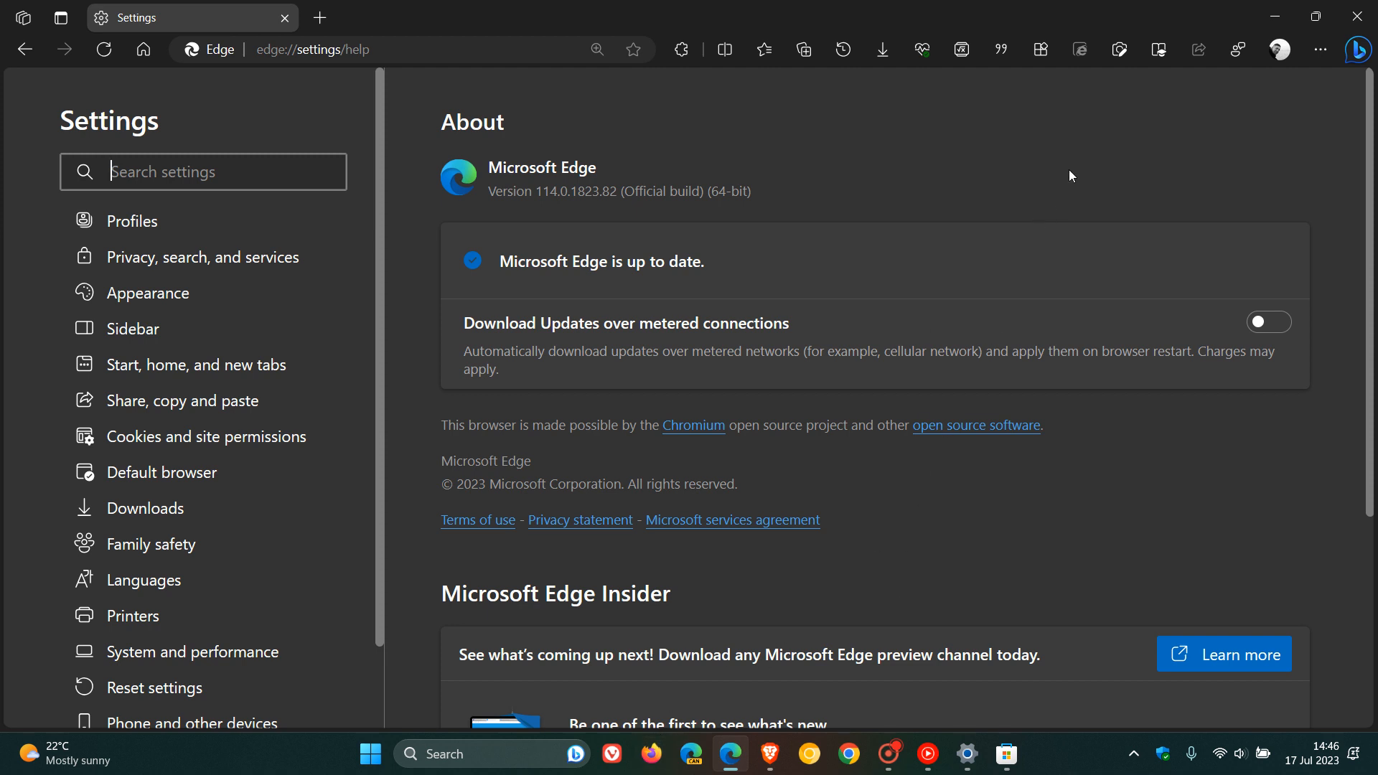
mouse_move(941, 168)
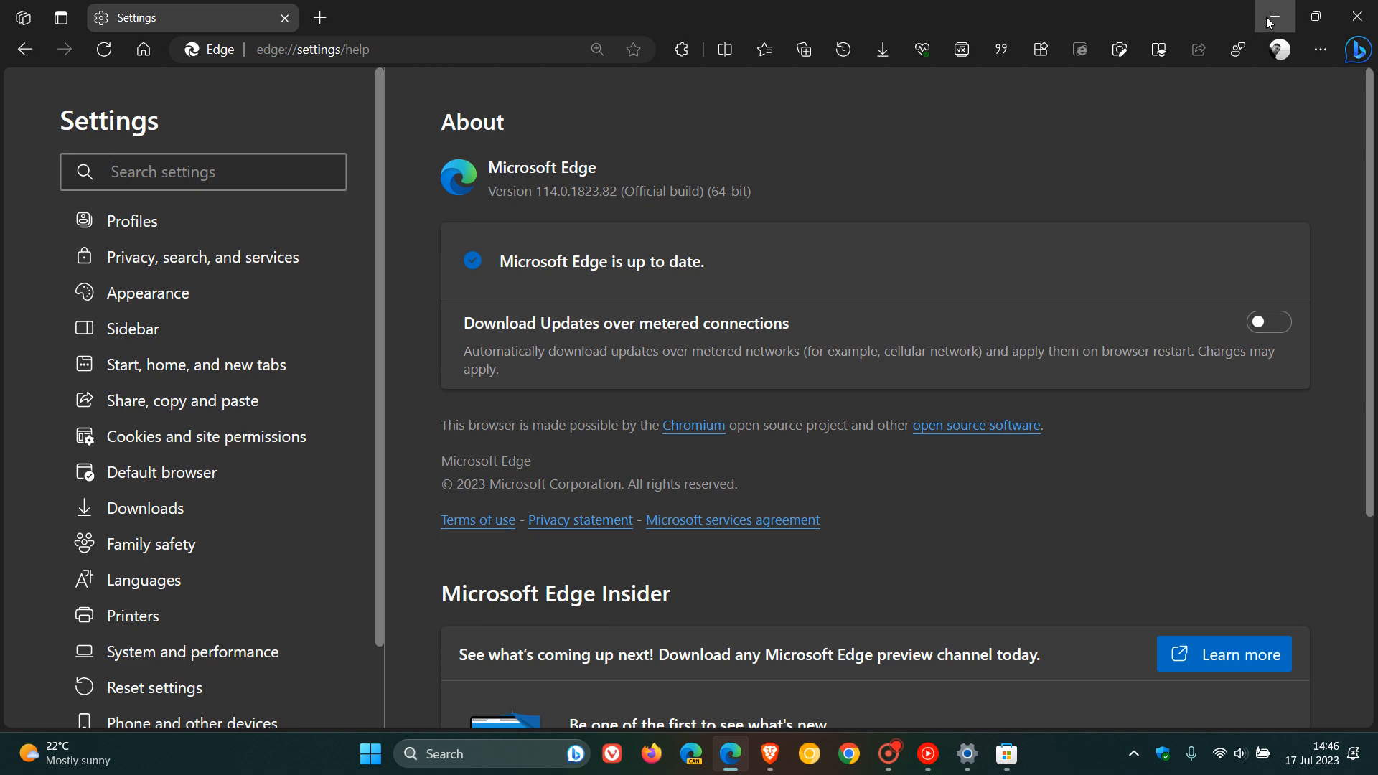
View the Store Library's pending Xbox Game Bar Plugin update and open the account menu
left_click(1005, 753)
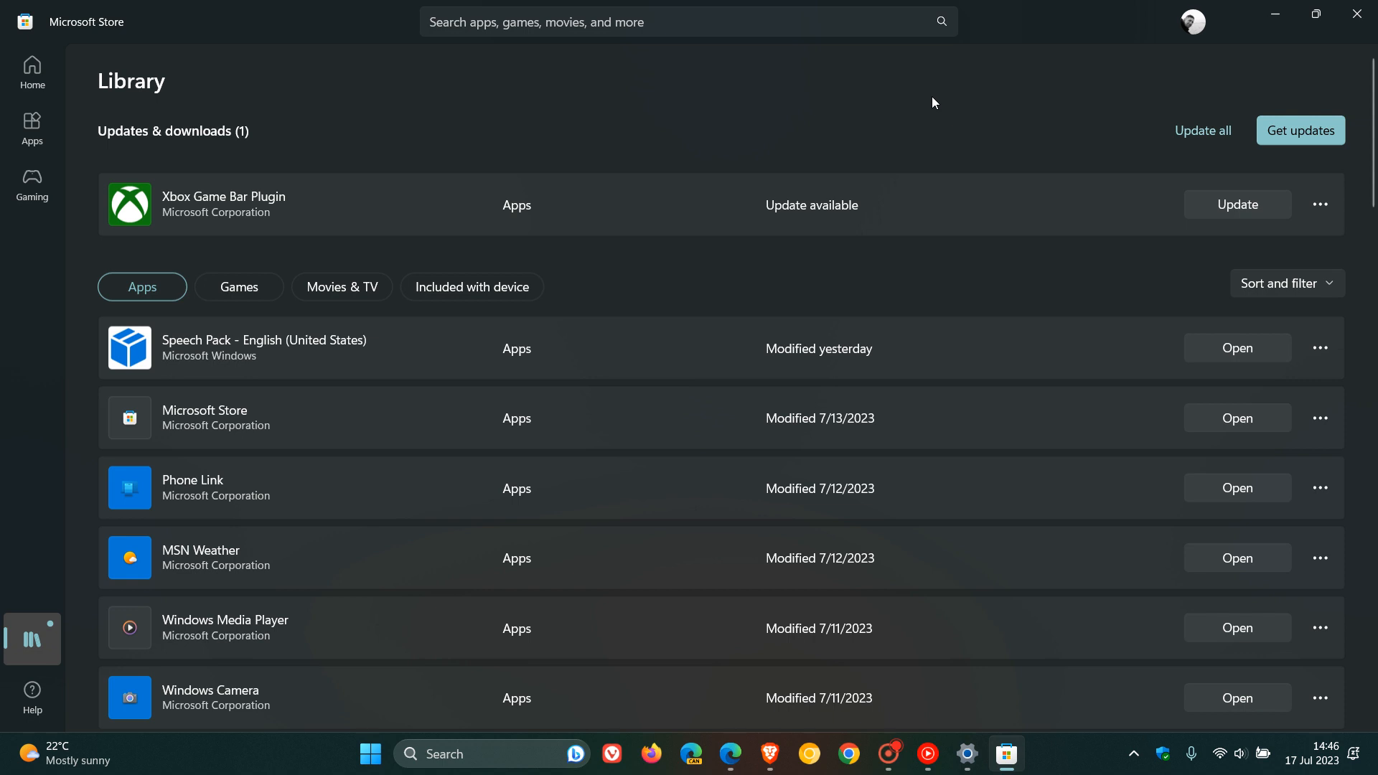
mouse_move(900, 110)
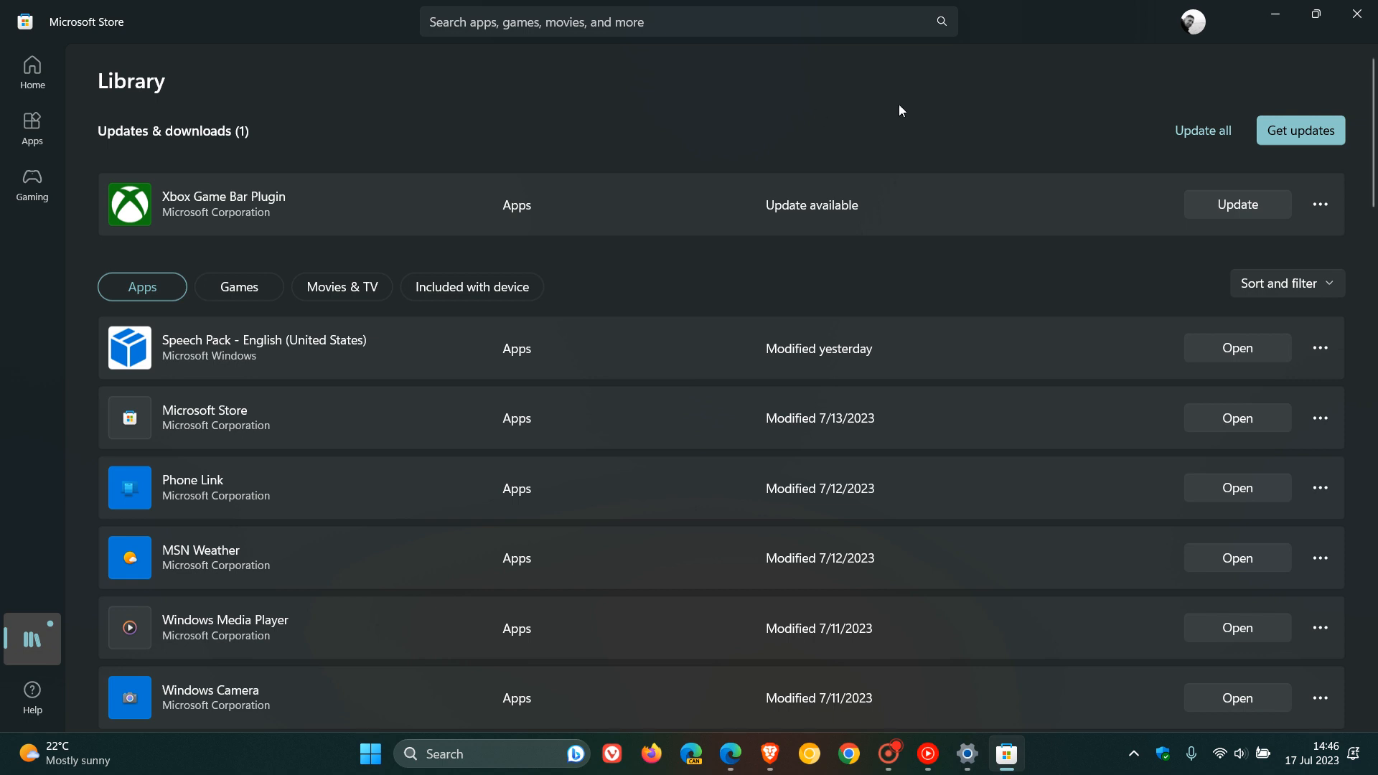
mouse_move(870, 109)
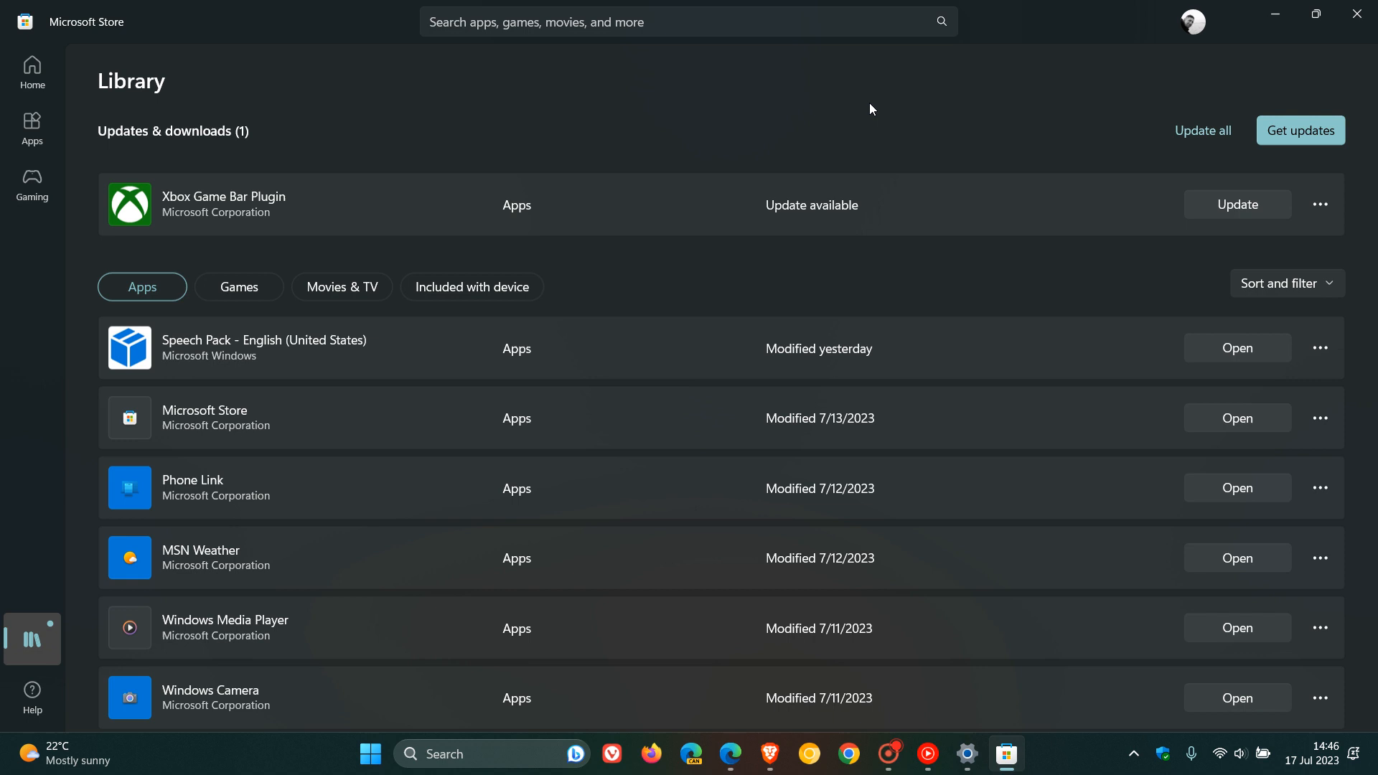
mouse_move(964, 105)
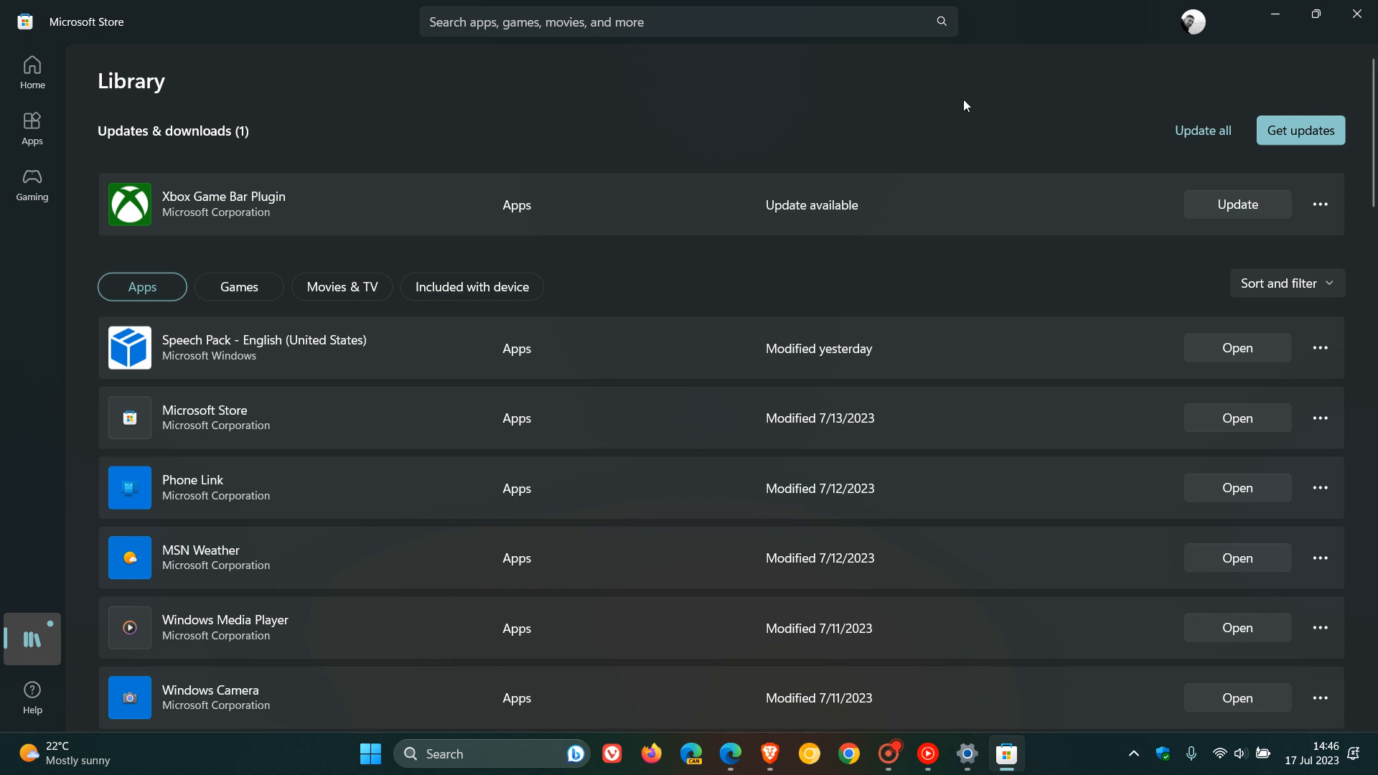
left_click(1192, 22)
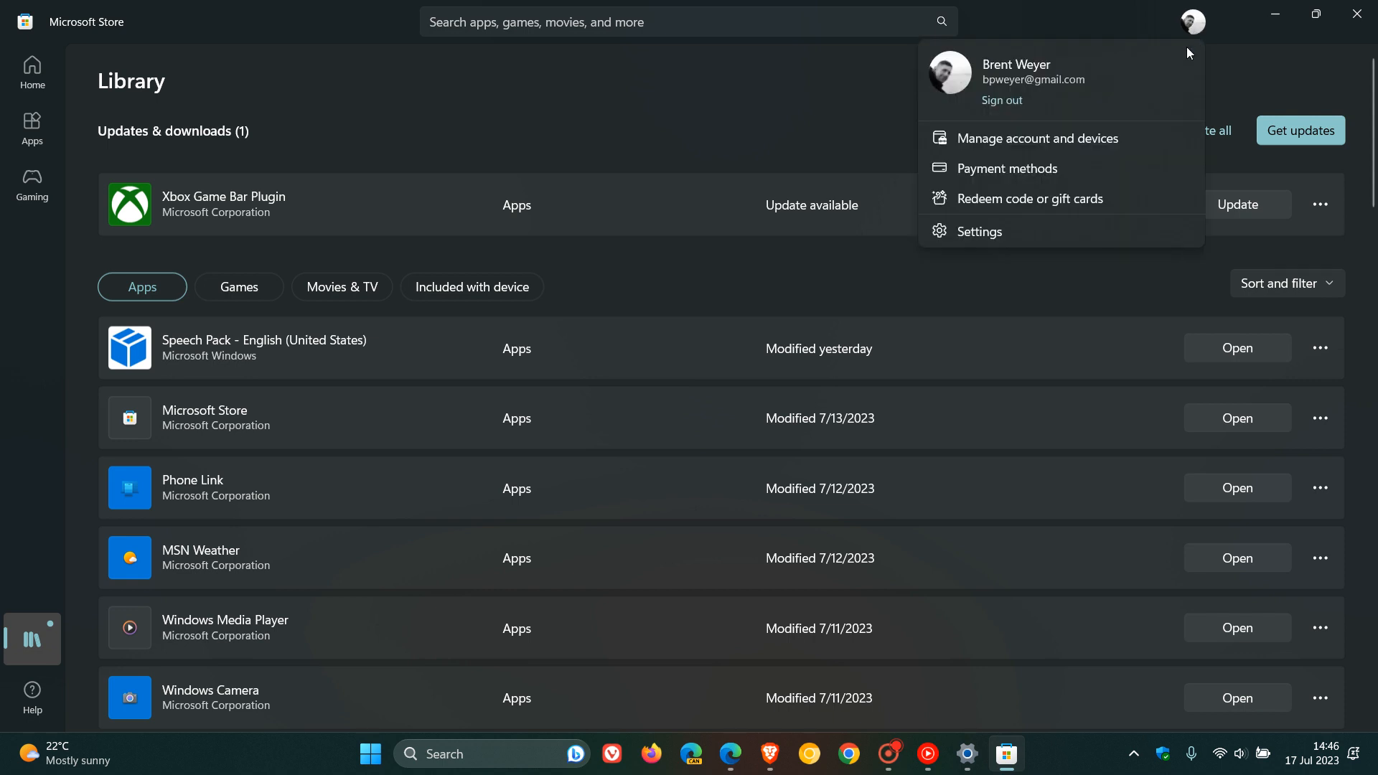
Open Microsoft Store settings to see automatic app updates turned on
left_click(978, 231)
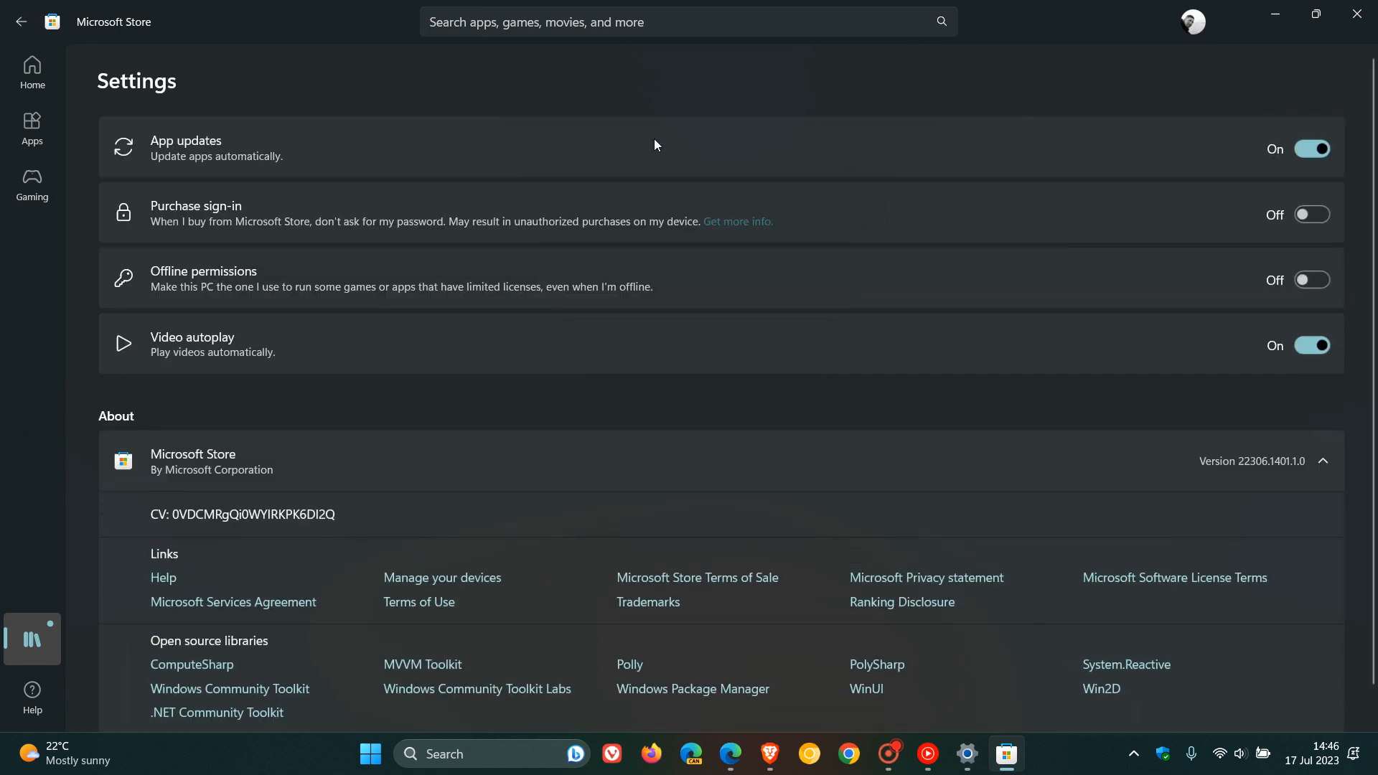
mouse_move(158, 176)
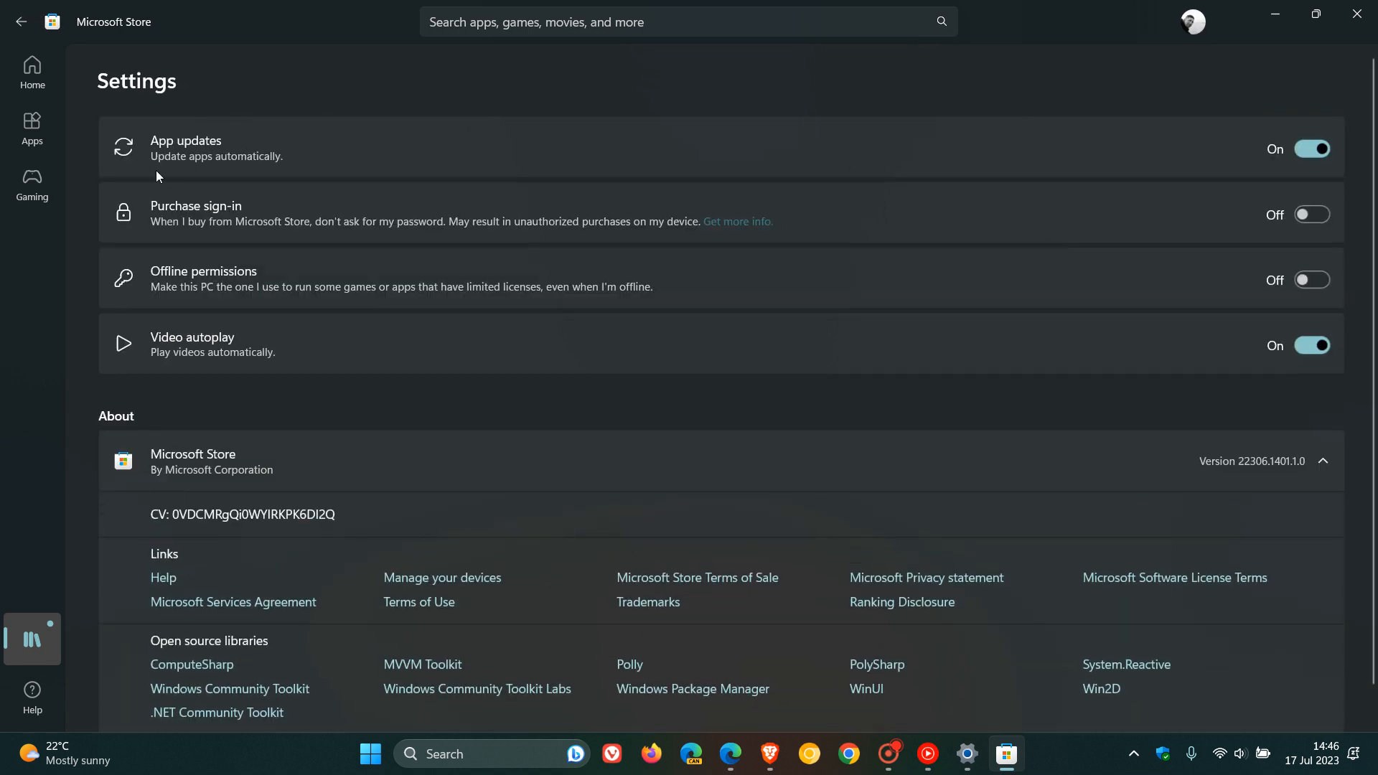
mouse_move(1309, 122)
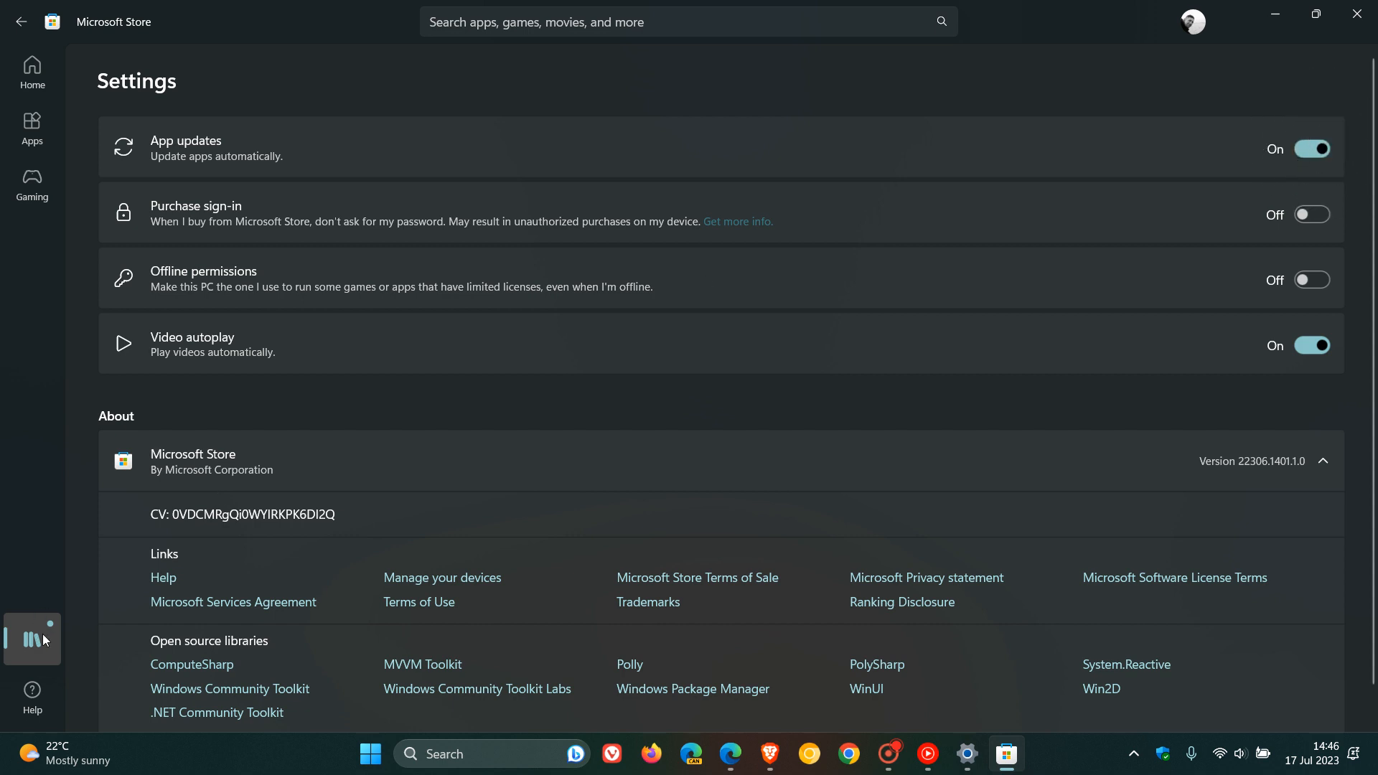
Return to the Store Library and start a Get updates check
left_click(32, 639)
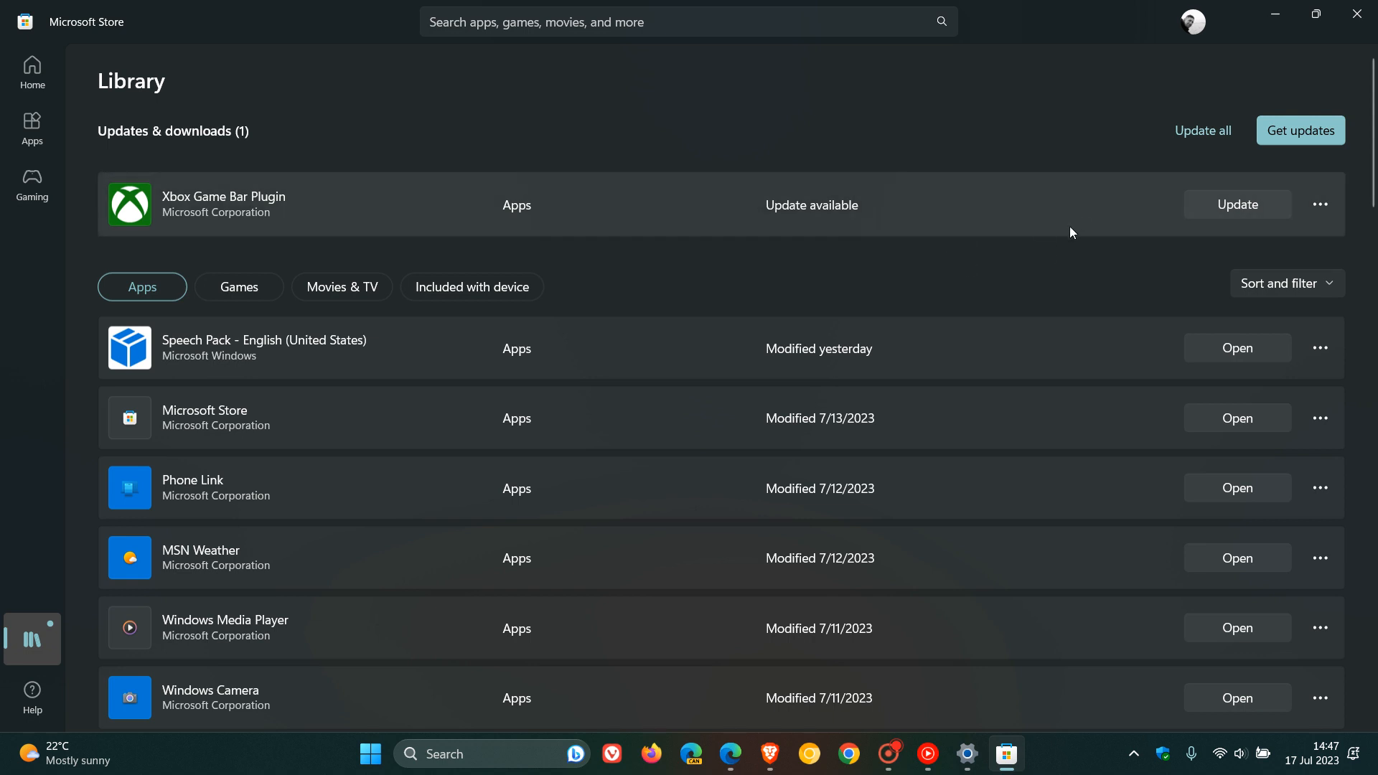
mouse_move(1061, 266)
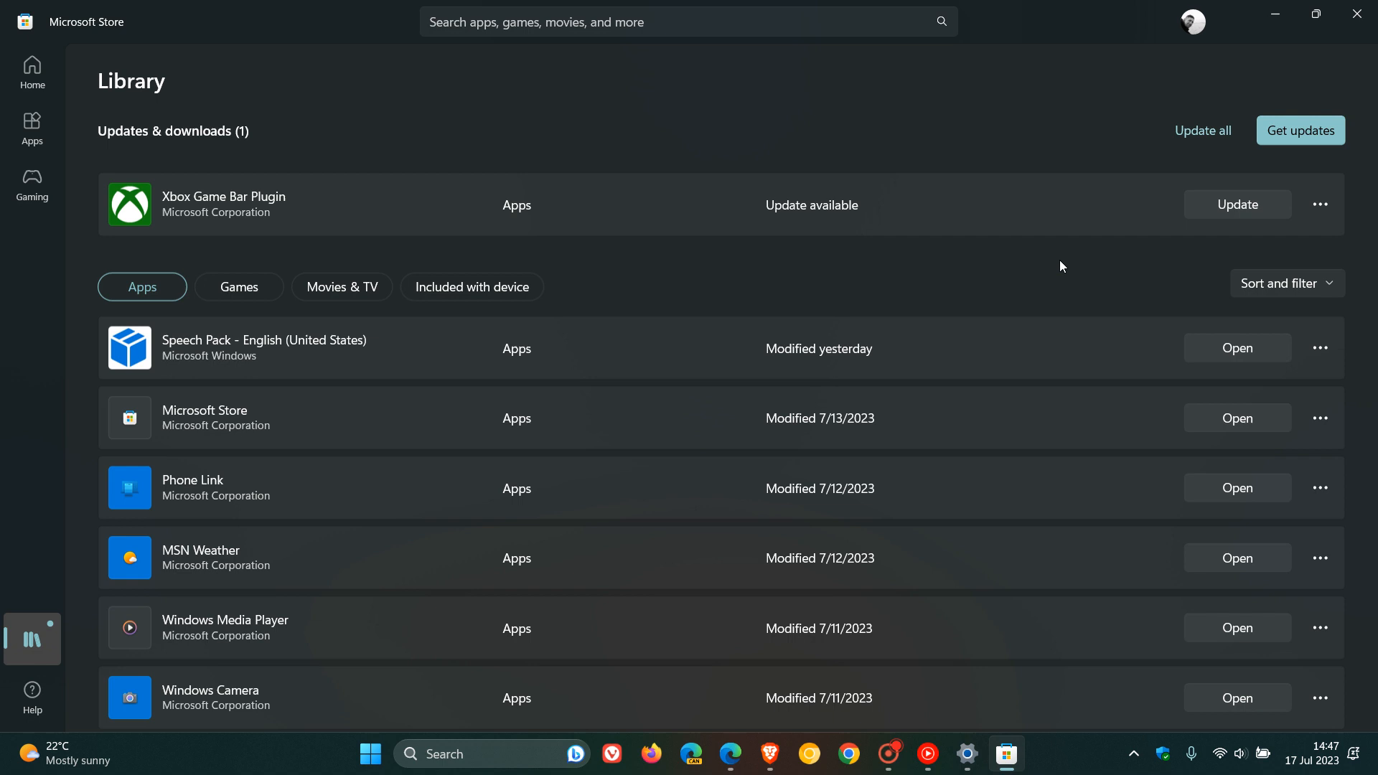
mouse_move(1044, 281)
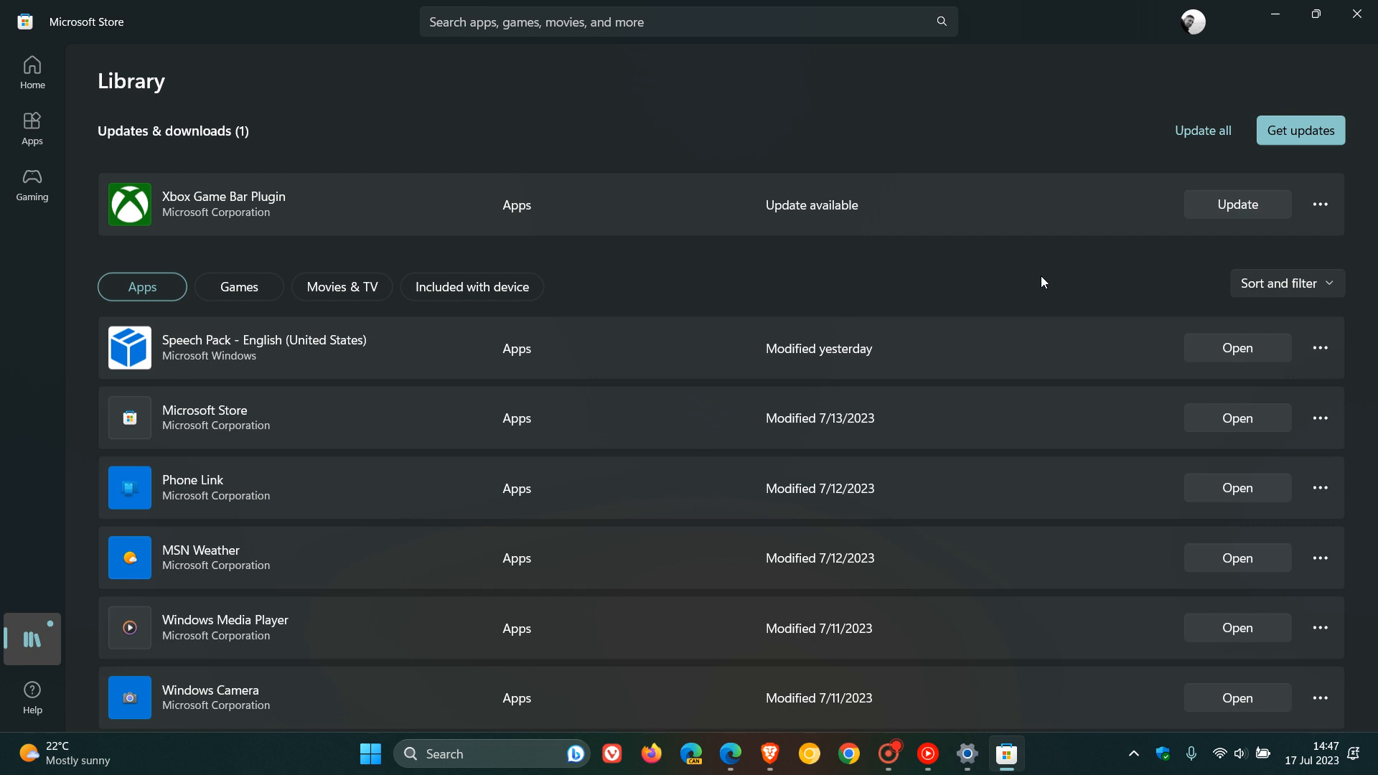
mouse_move(1009, 183)
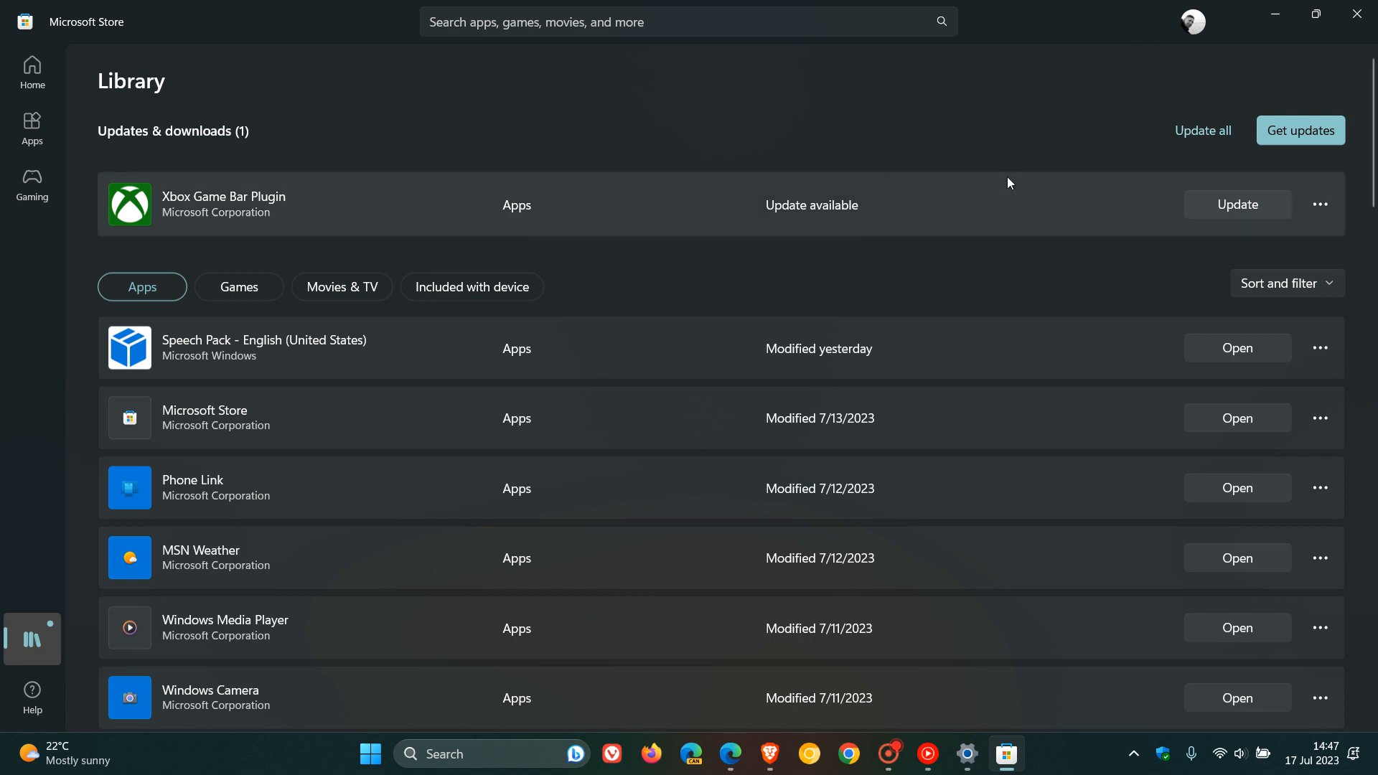
mouse_move(1019, 129)
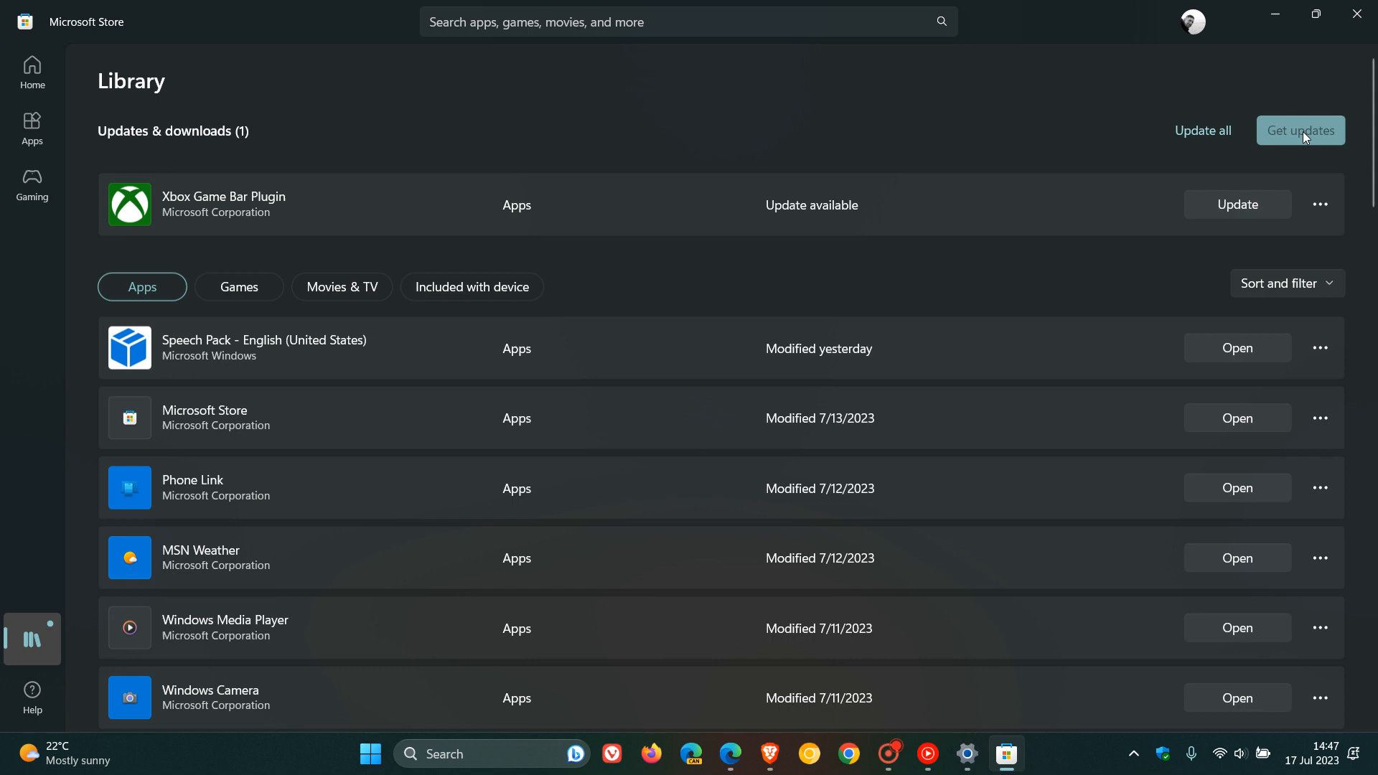
left_click(1300, 130)
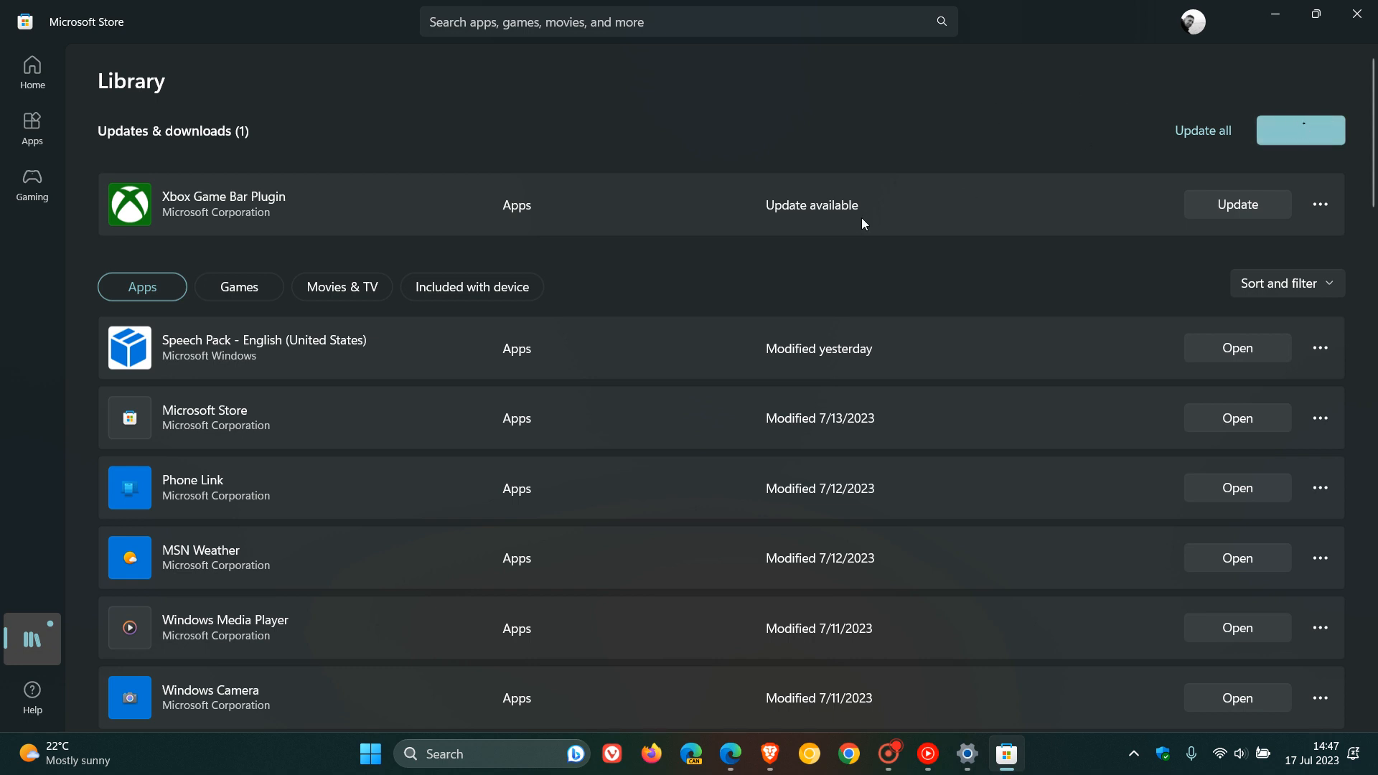
mouse_move(1017, 231)
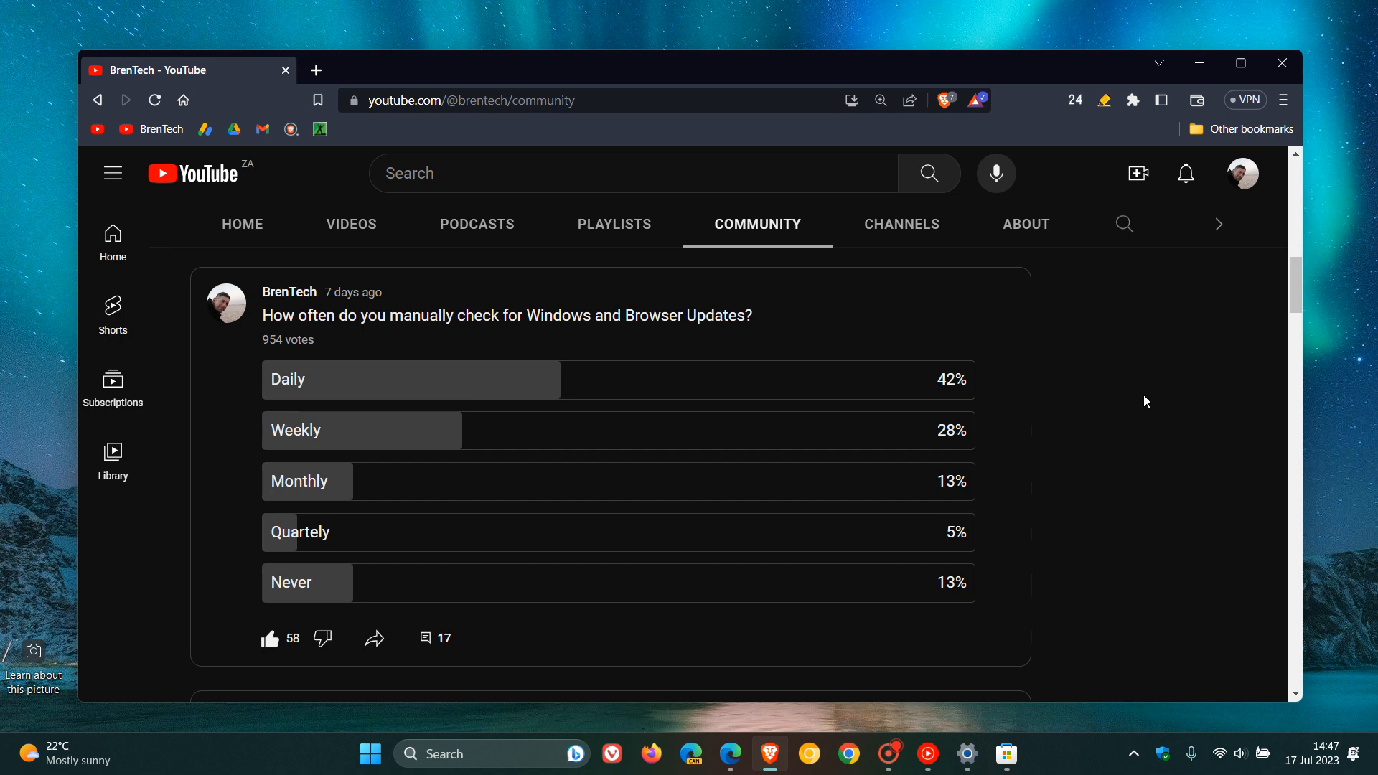
mouse_move(1112, 401)
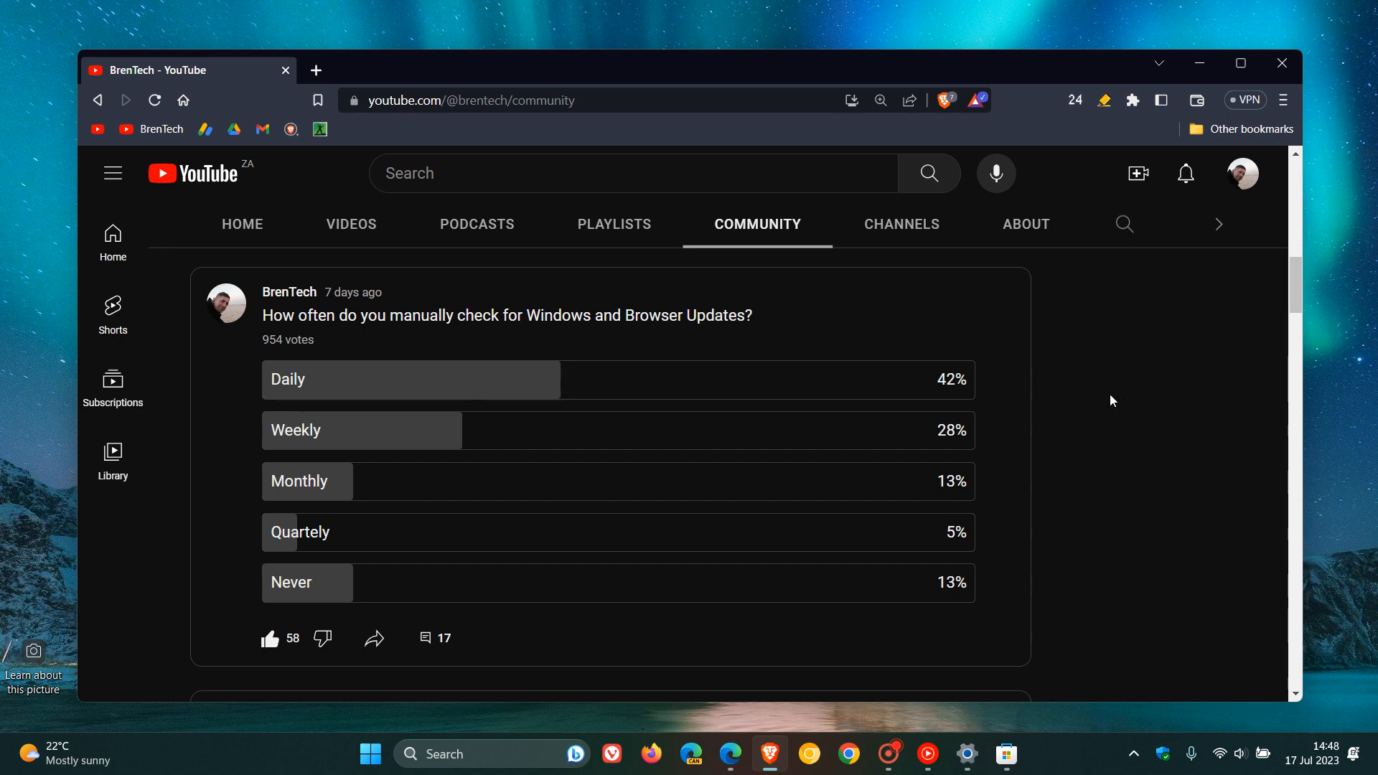
mouse_move(1070, 371)
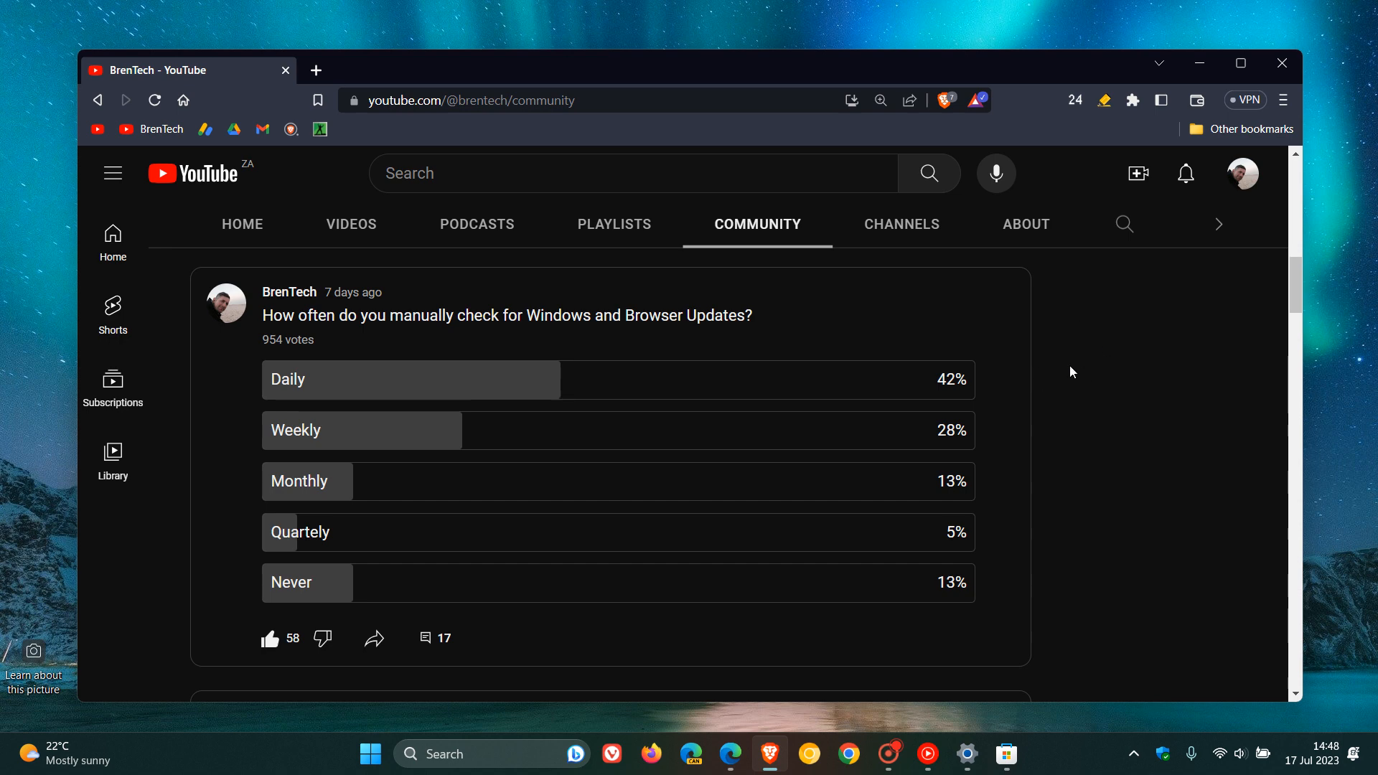
mouse_move(795, 318)
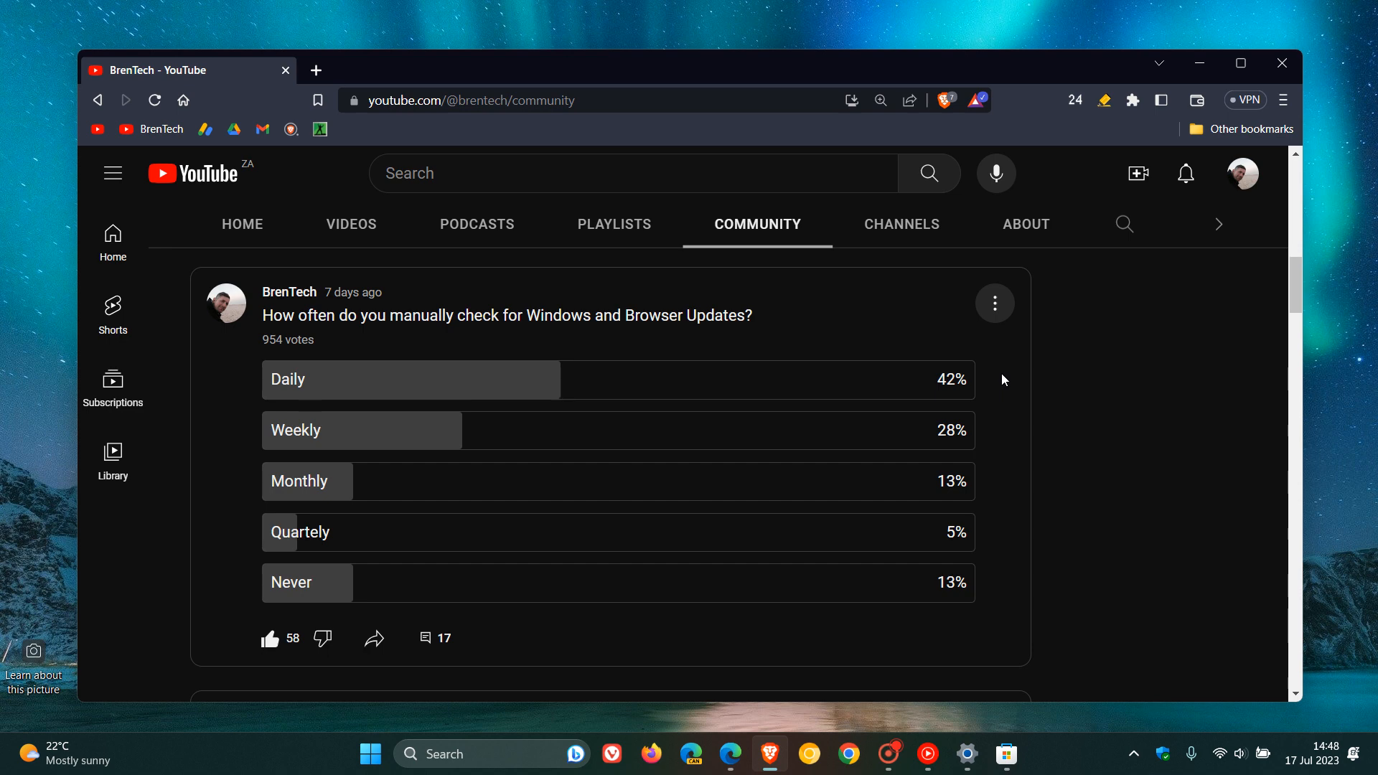
mouse_move(1213, 112)
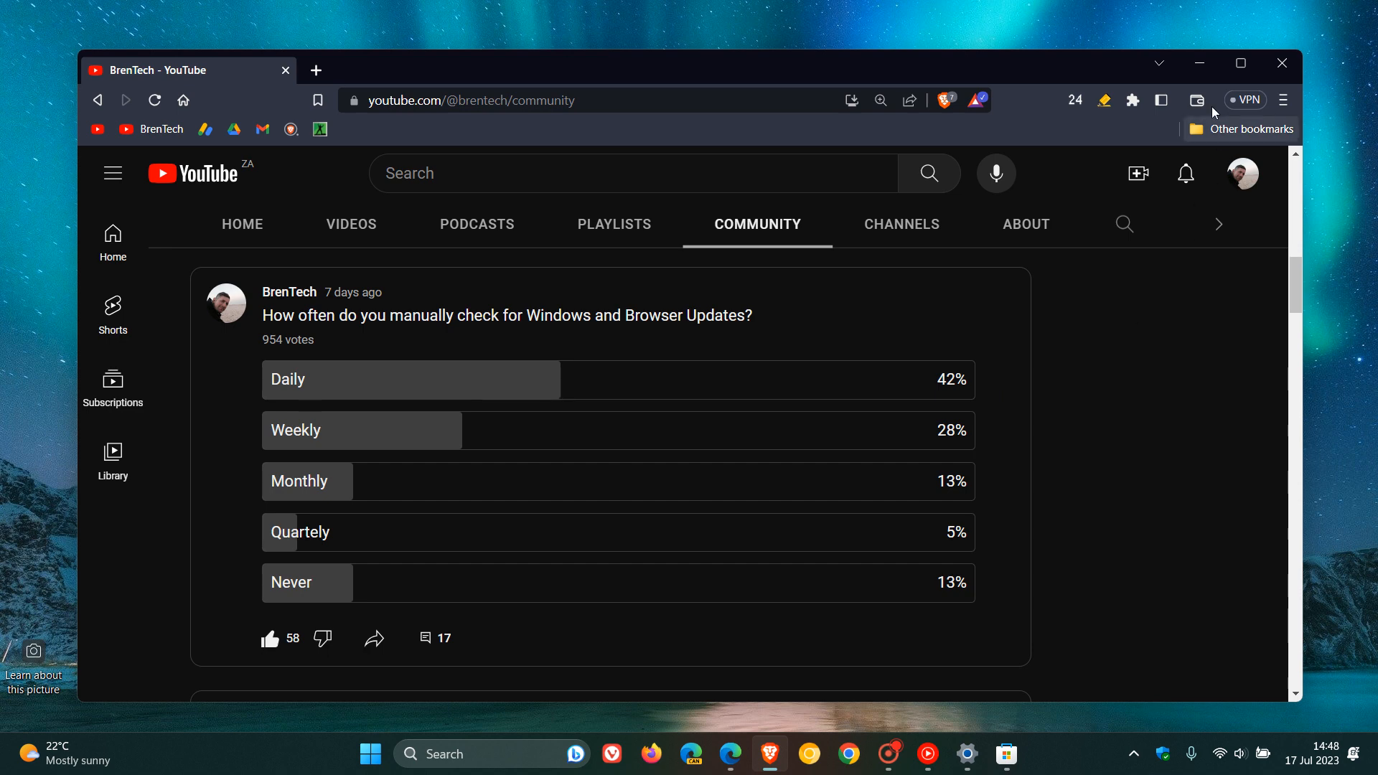